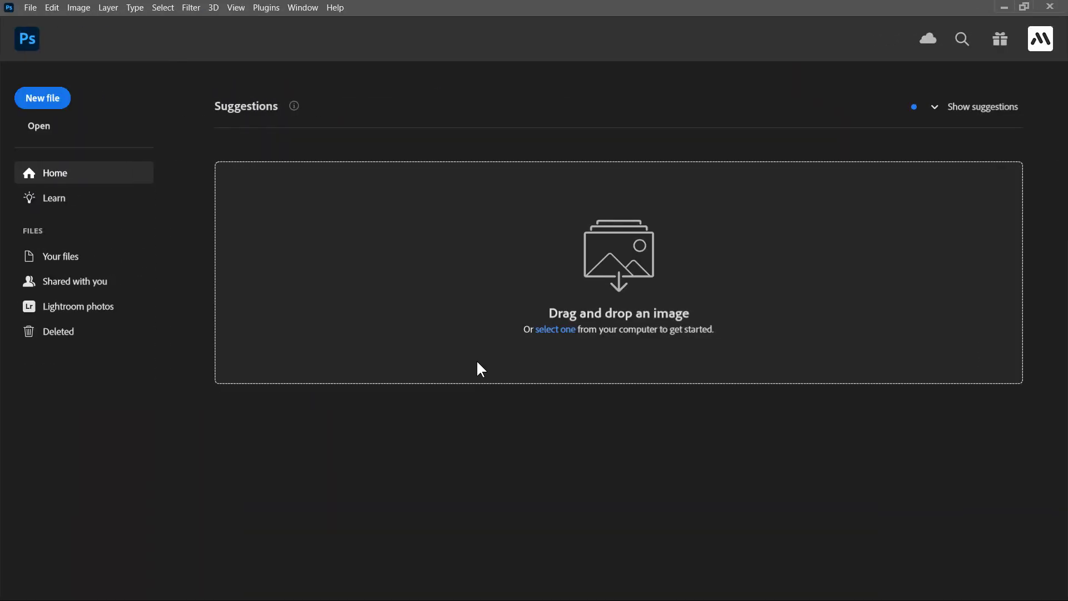
Set up a new 3000 × 2000 px document at 300 ppi, RGB, white background
click(42, 97)
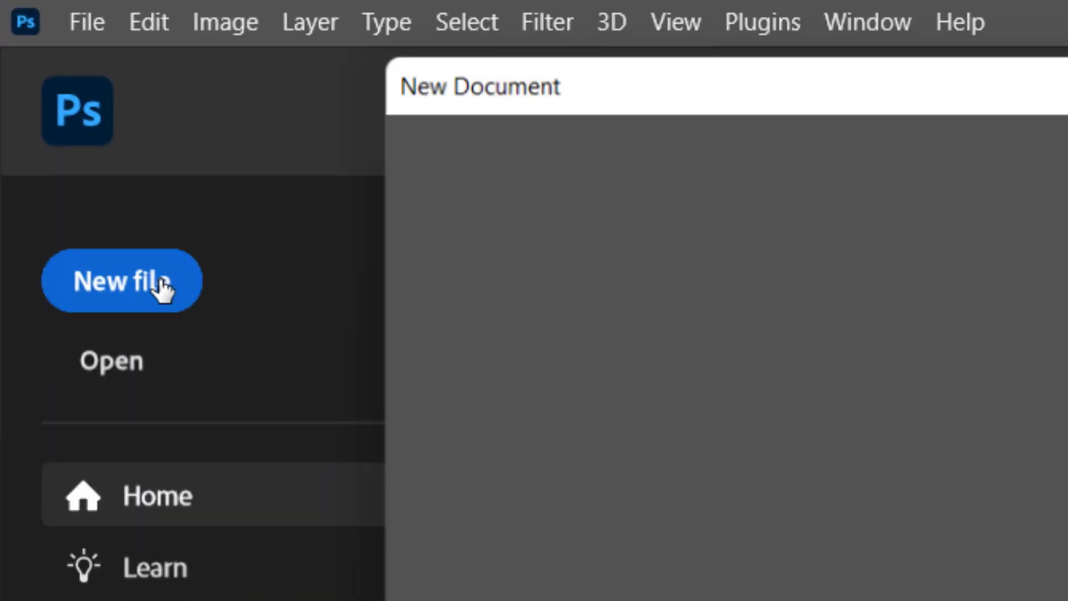
click(121, 281)
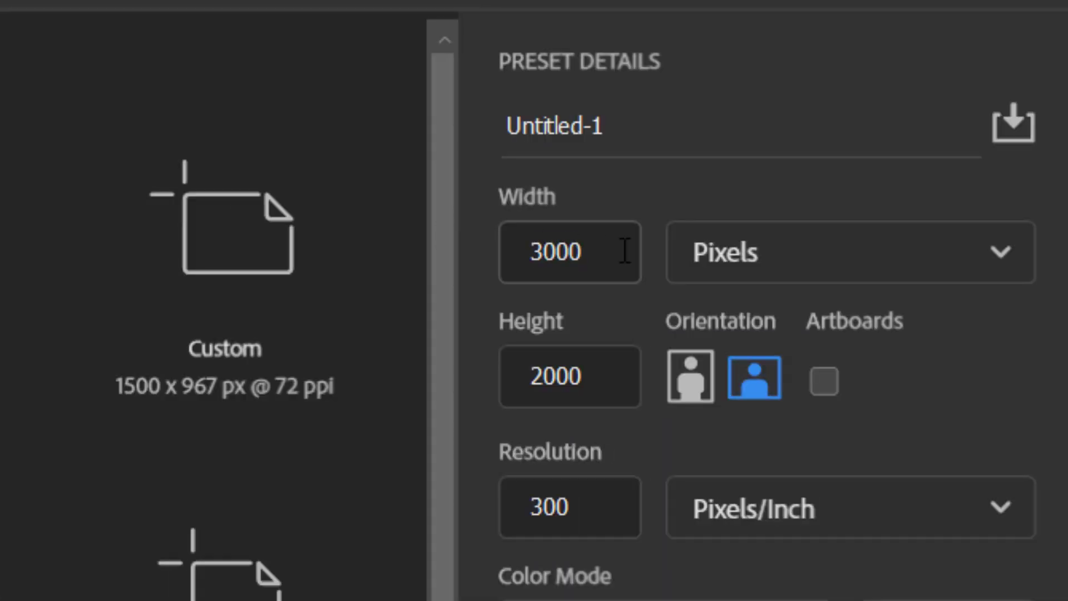
click(591, 376)
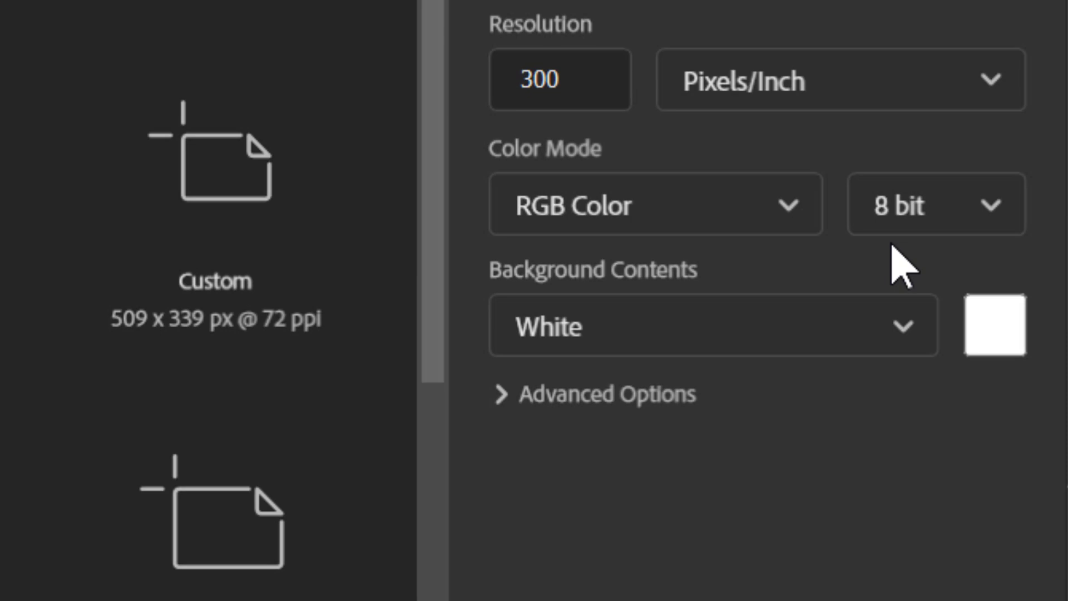
mouse_move(646, 270)
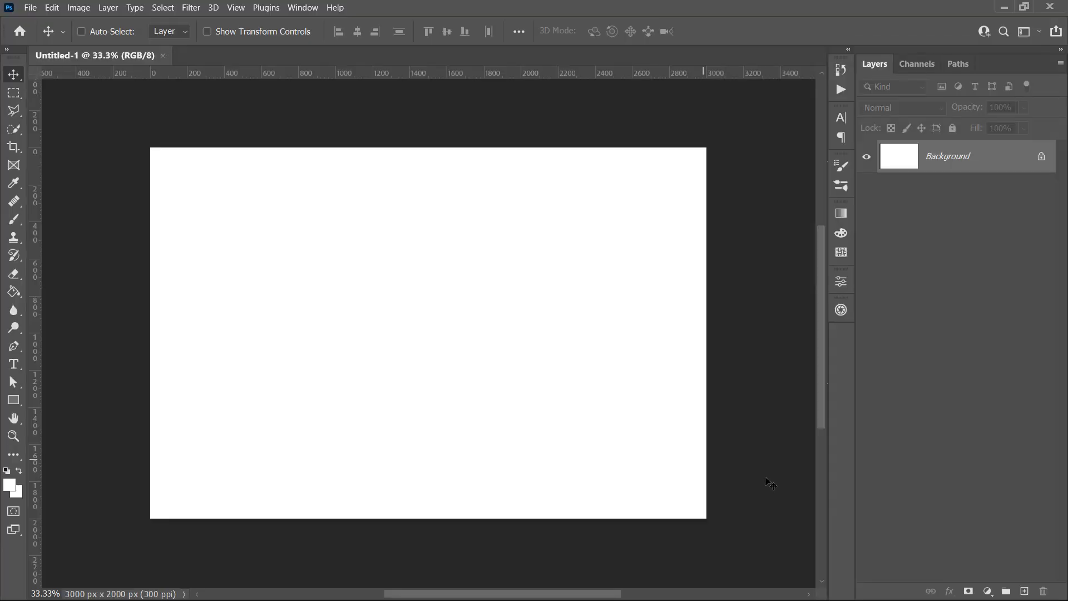
Add the word 'text', a #8e4f4f solid fill layer, and convert both into one smart object
click(14, 363)
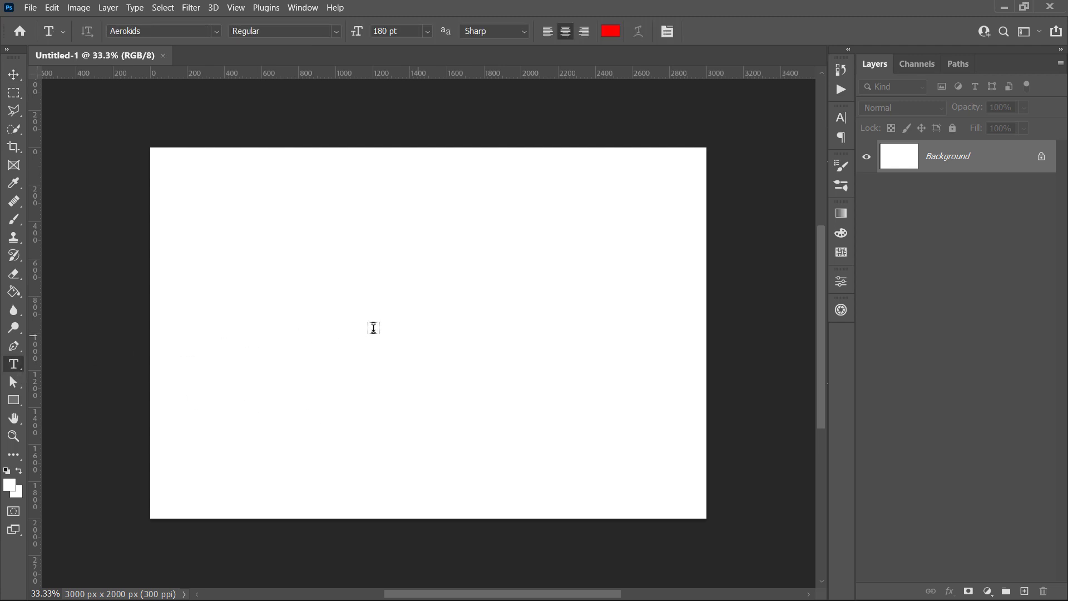
text(text)
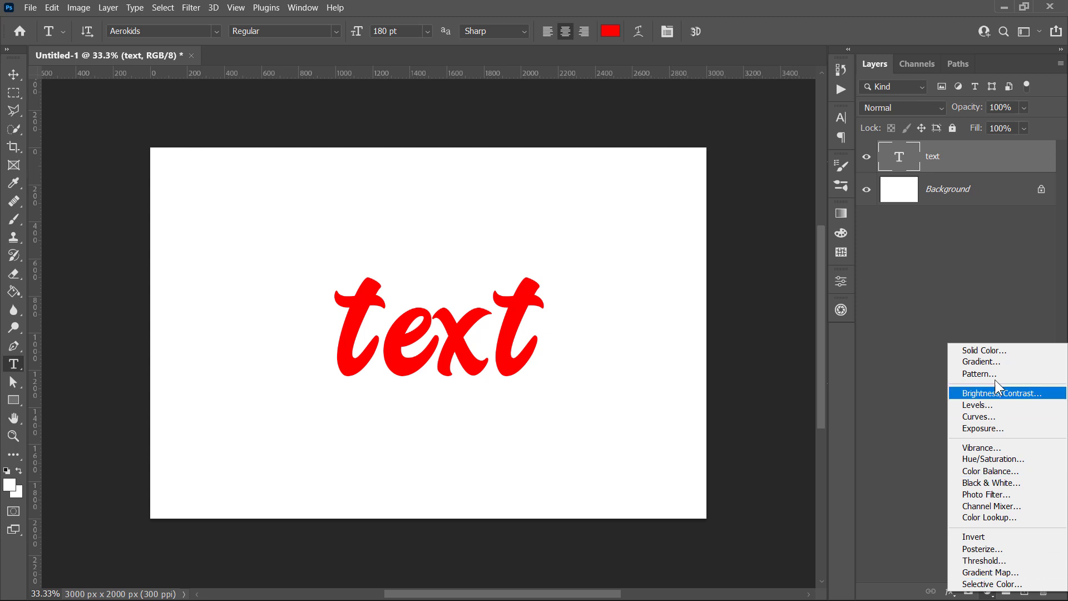
click(983, 349)
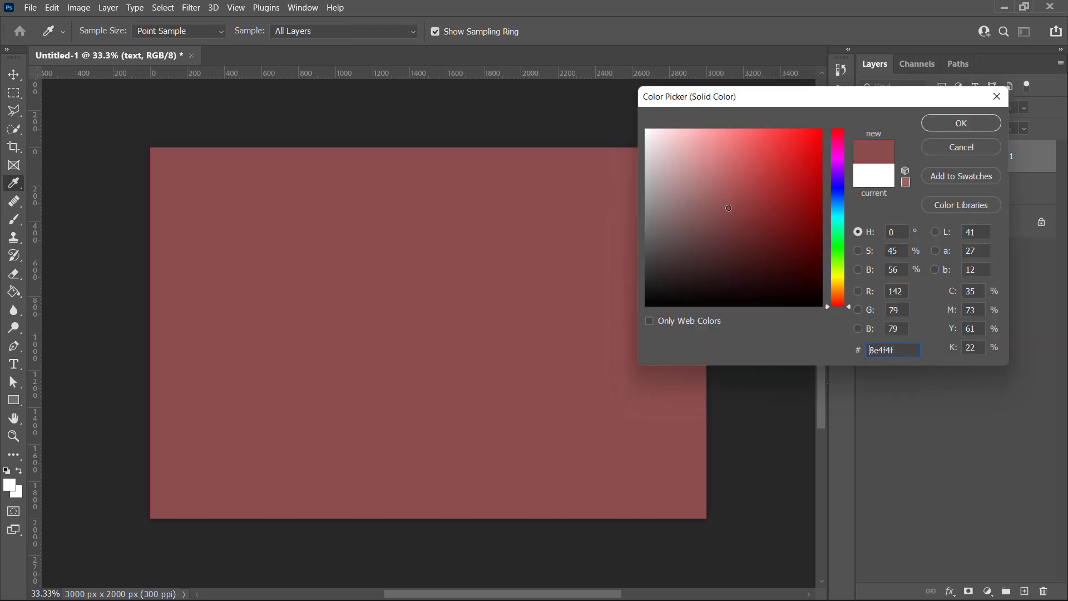
click(960, 122)
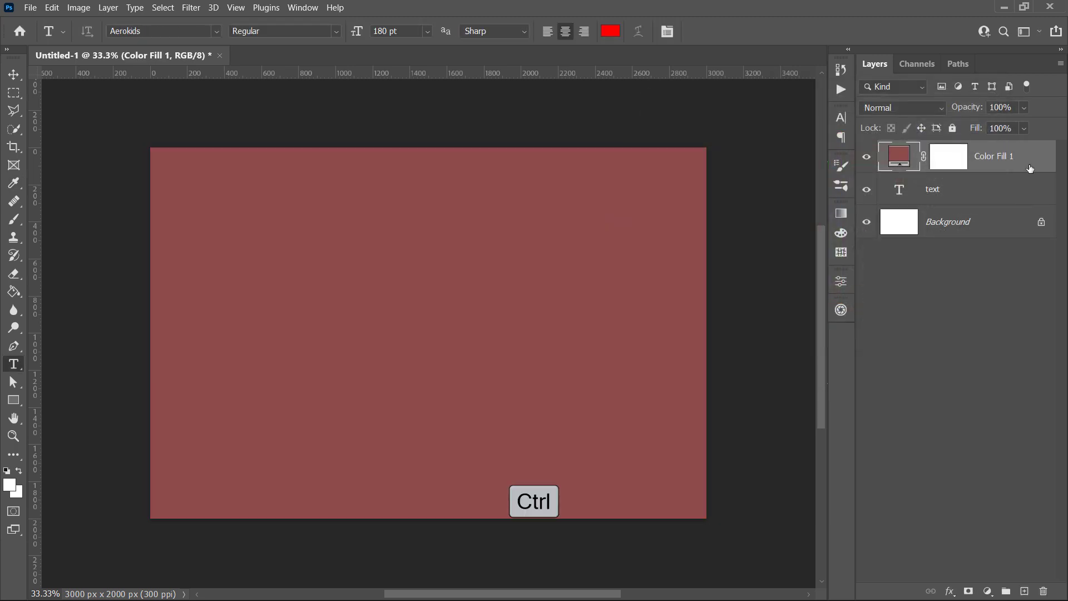
right_click(993, 156)
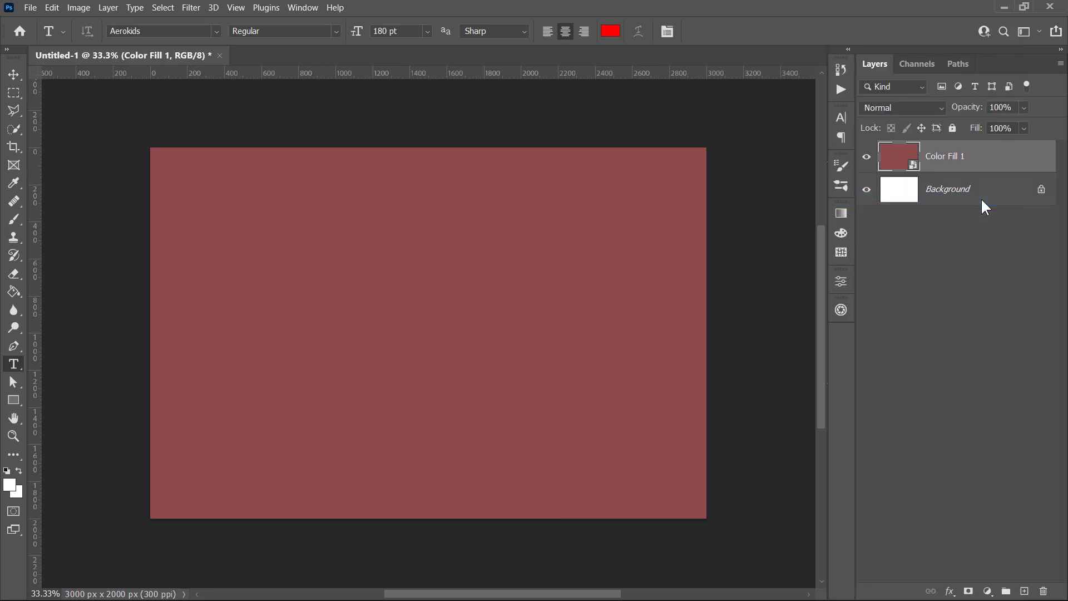
Inside the smart object delete the Color Fill layer, leaving the red text, then save and close it
double_click(897, 155)
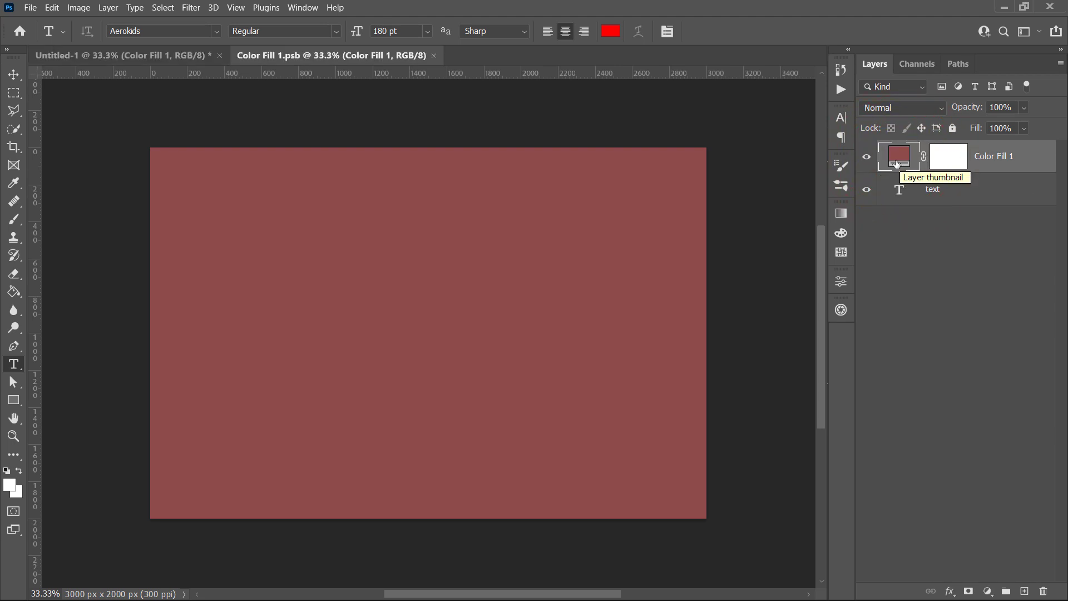
click(12, 73)
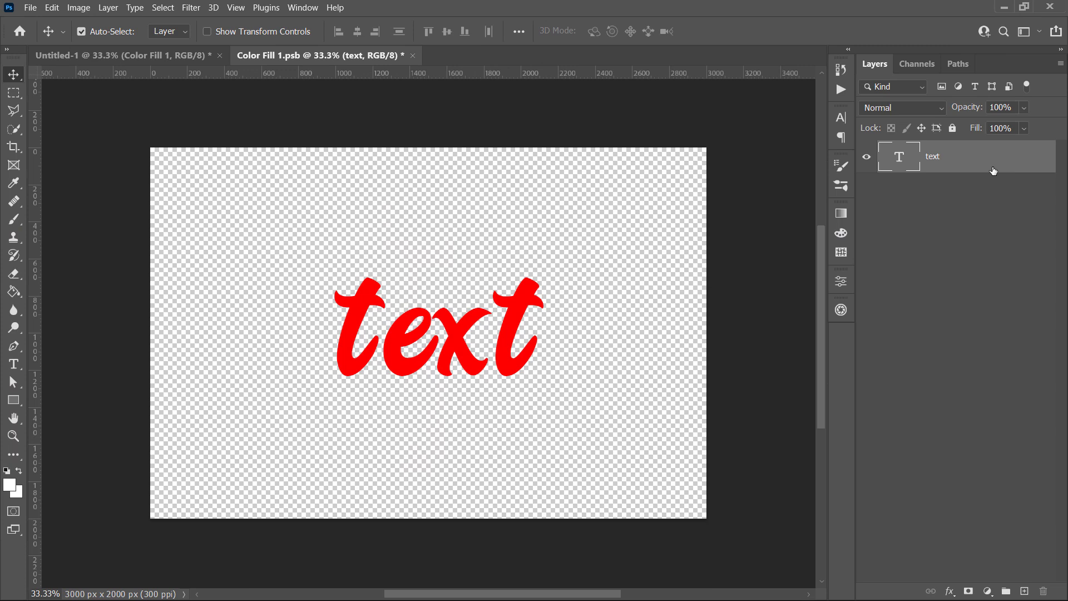
key(Ctrl+s)
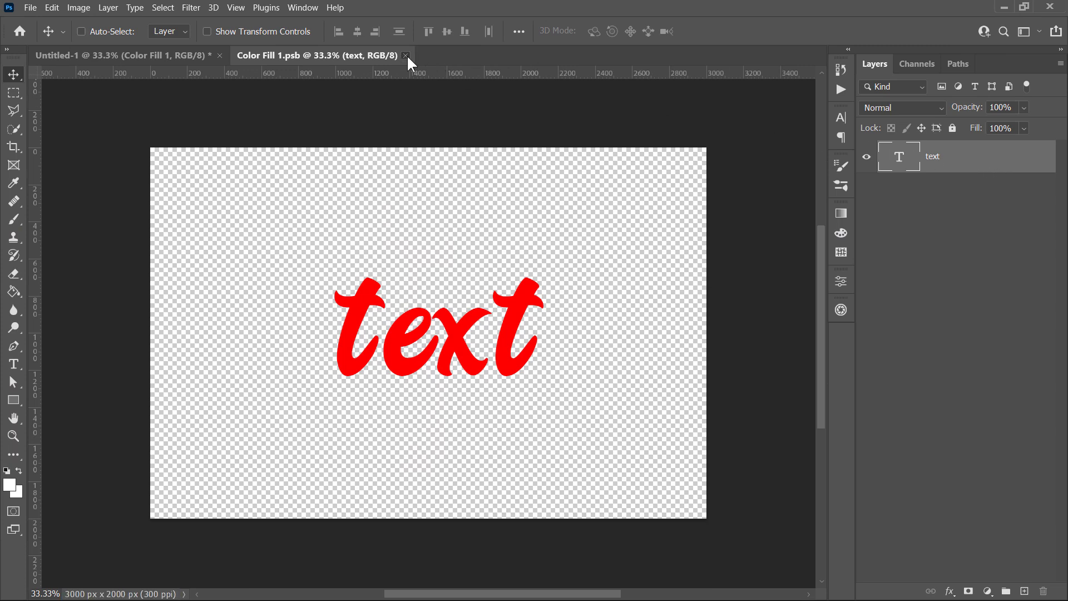
click(404, 56)
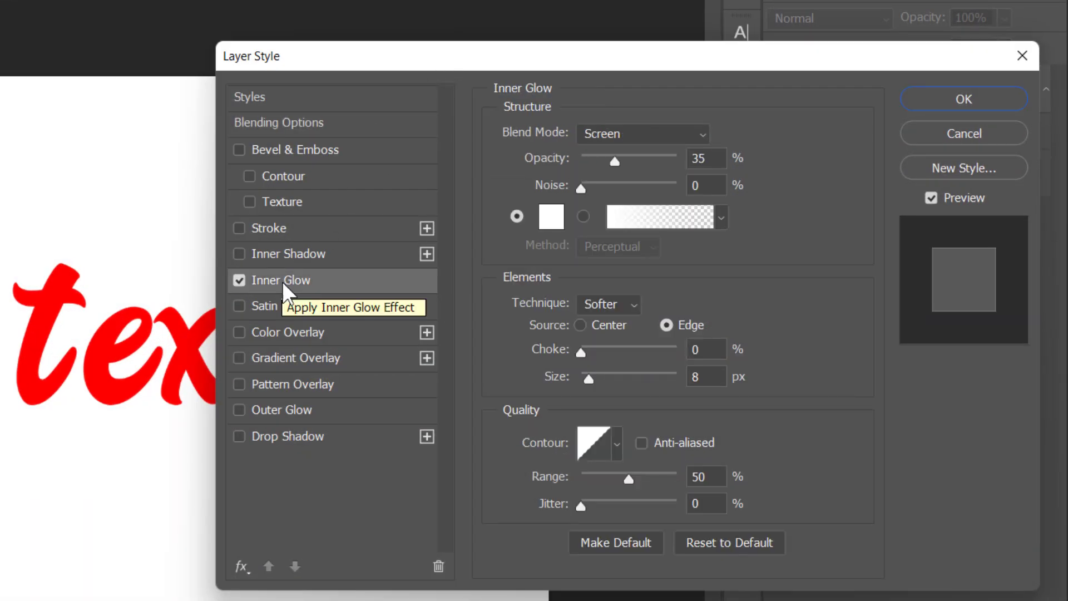
Give the Inner Glow blend mode Normal, black colour, 100% choke for a solid black edge
click(643, 134)
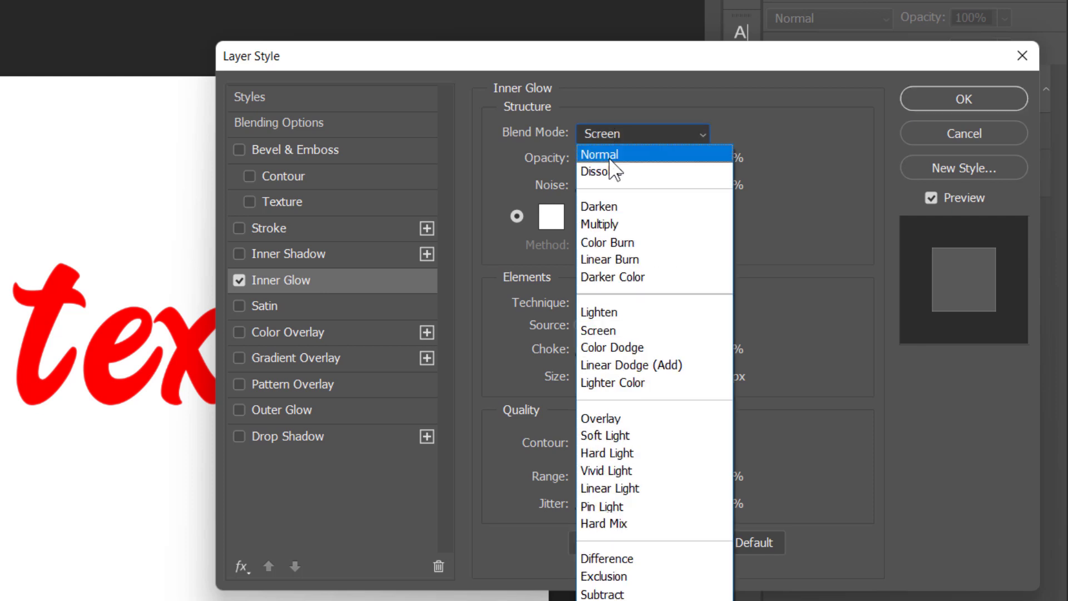
click(599, 154)
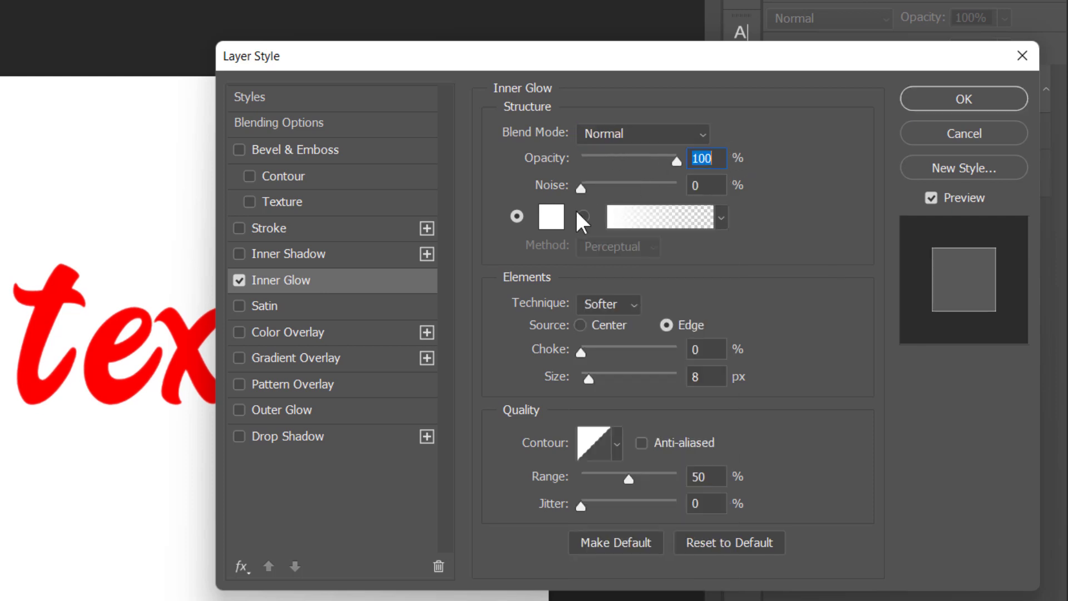
click(550, 217)
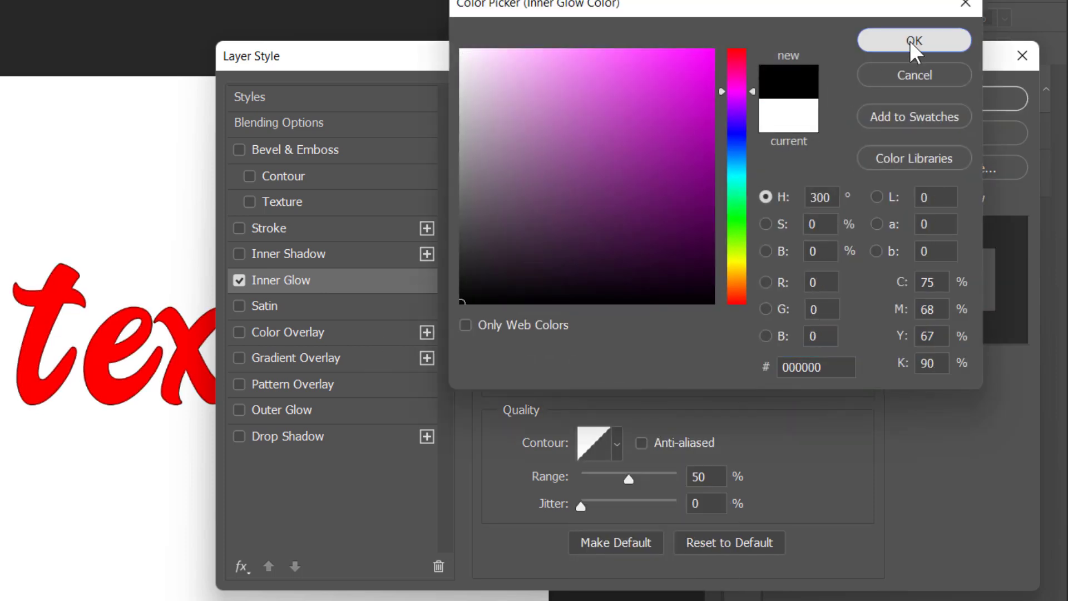
click(914, 40)
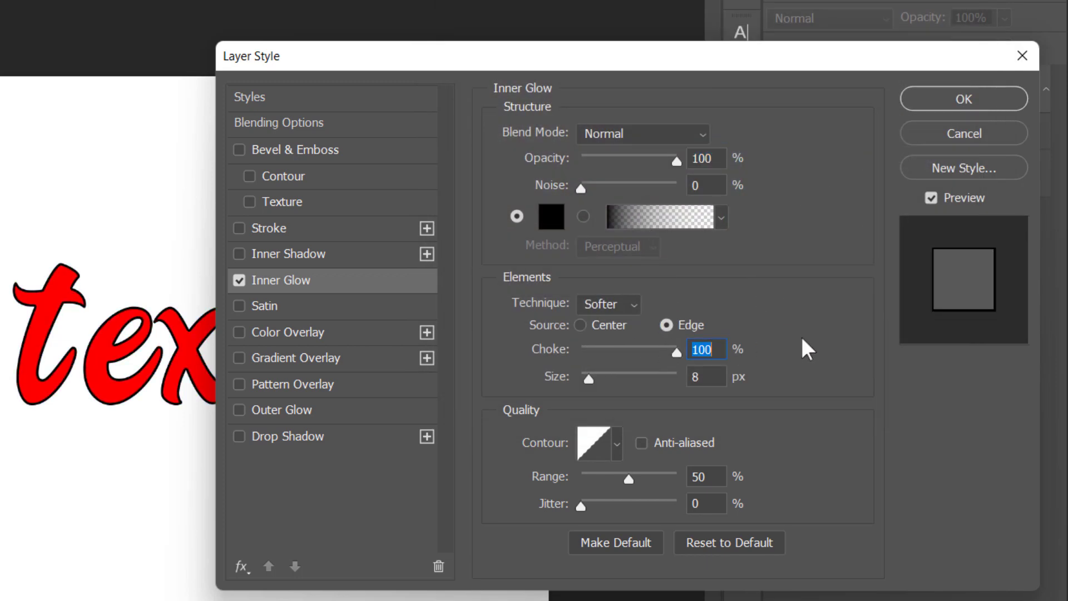
click(705, 376)
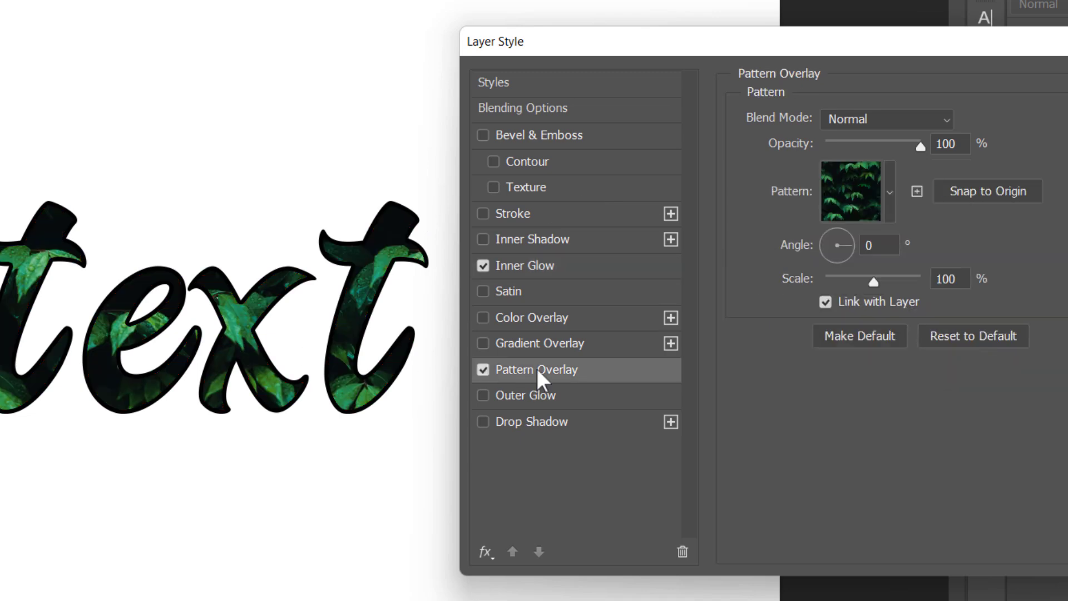
Enable Pattern Overlay with a loaded Grunge Patterns texture at 47% scale
click(889, 191)
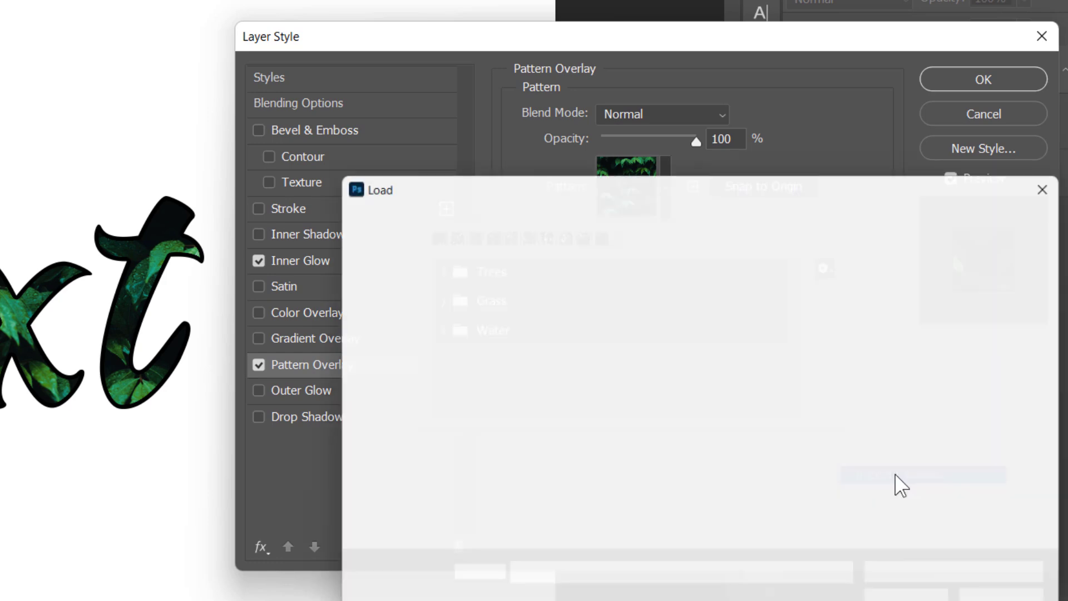
click(668, 334)
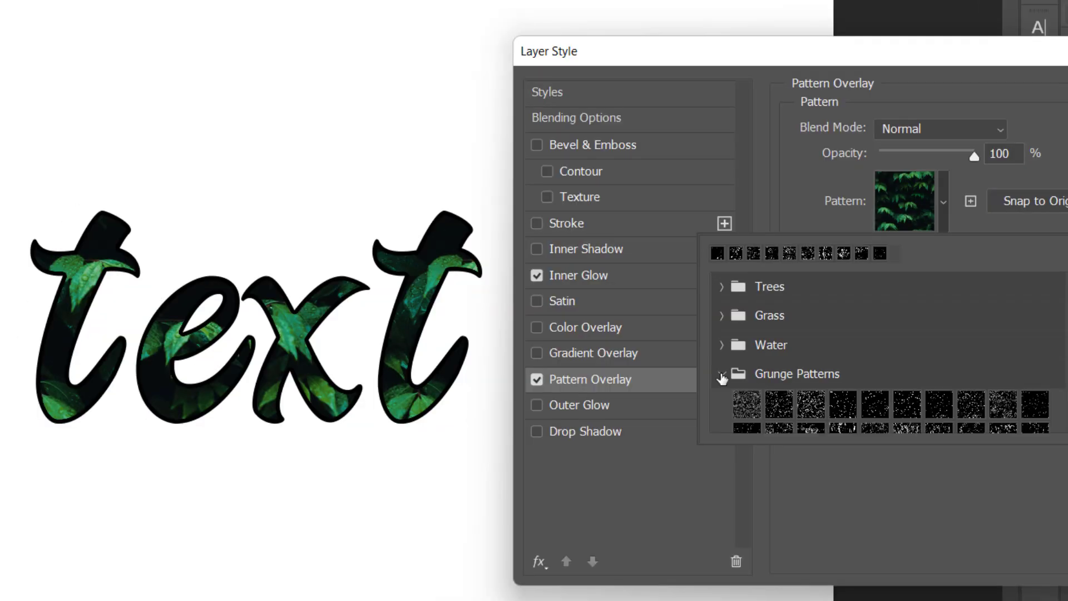
click(874, 384)
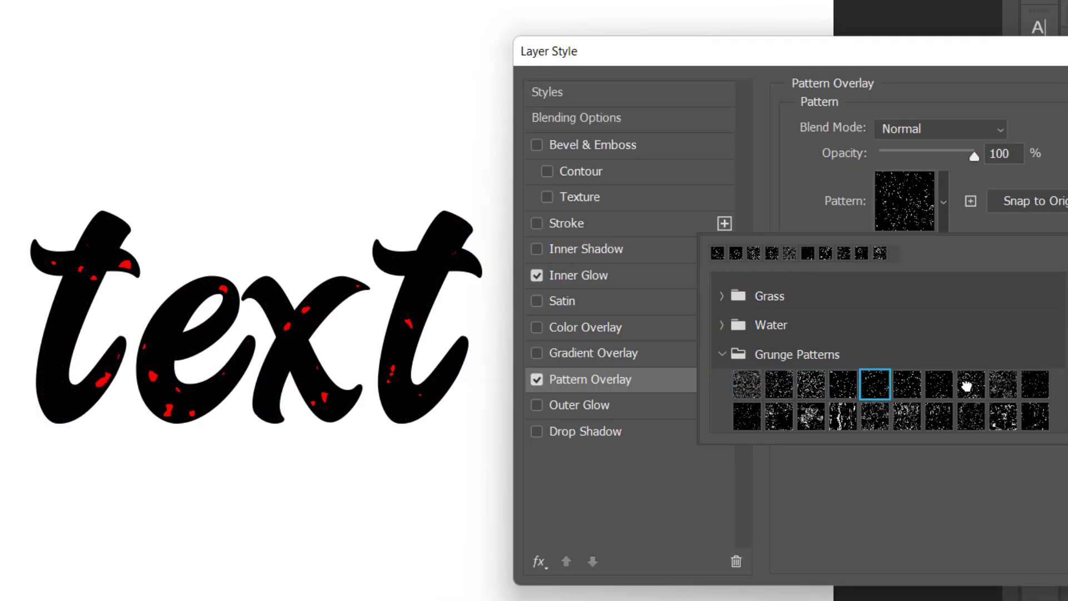
click(810, 383)
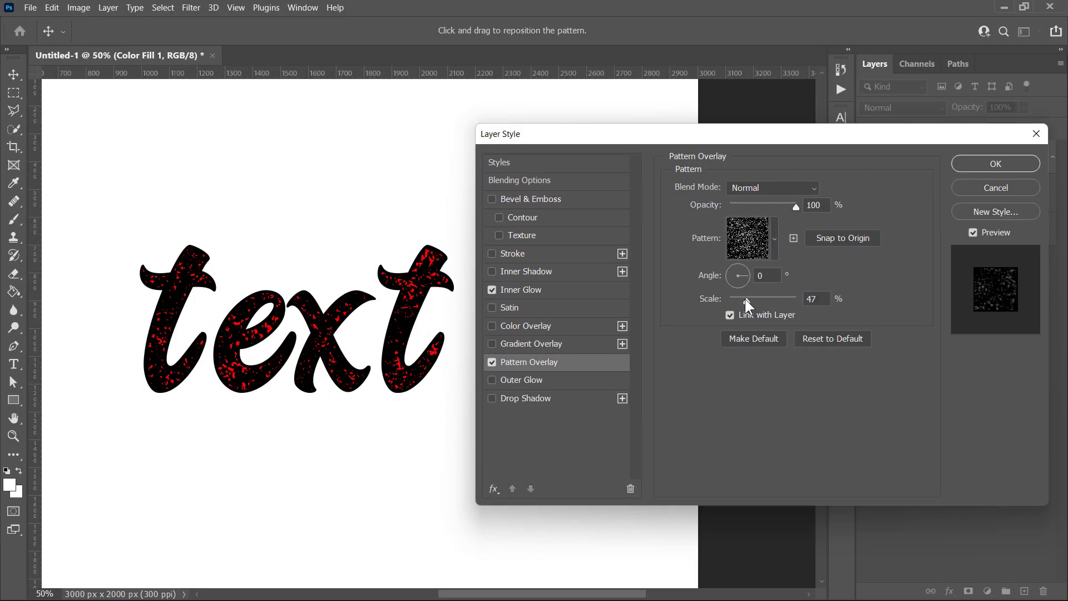
click(995, 163)
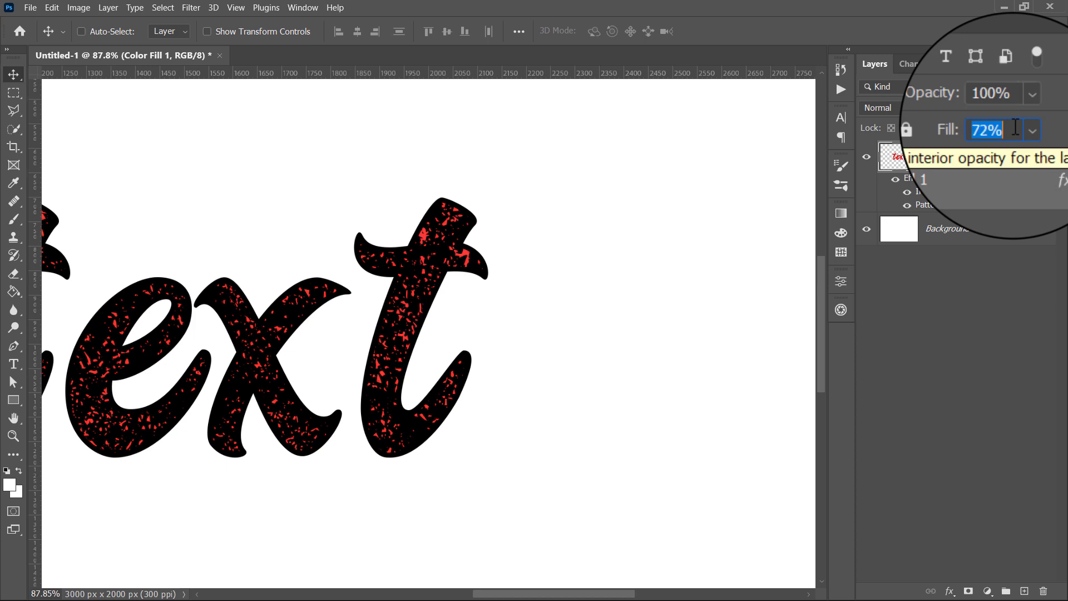
Set the text layer's Fill to 0% and hide the white background layer
text(0%)
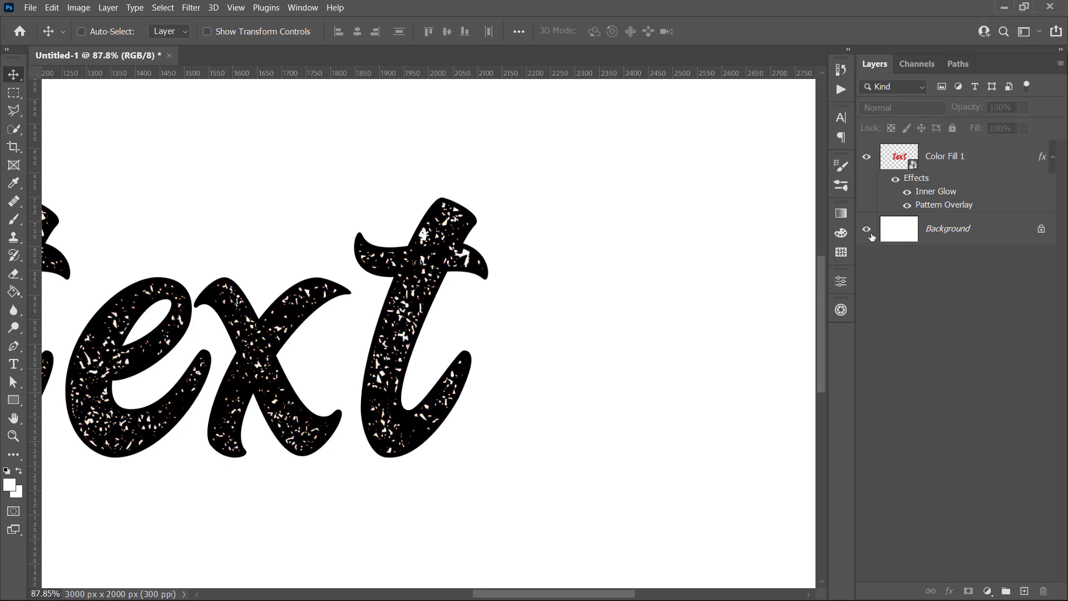
click(865, 229)
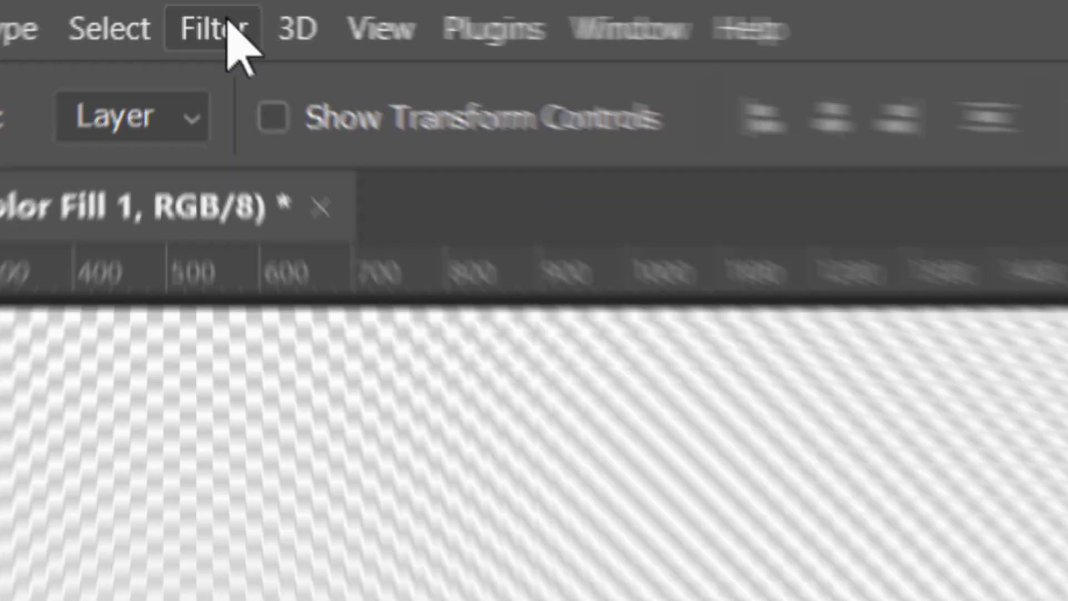
Apply a Median noise filter and a Ripple distortion, Amount 20, Size Large
click(203, 28)
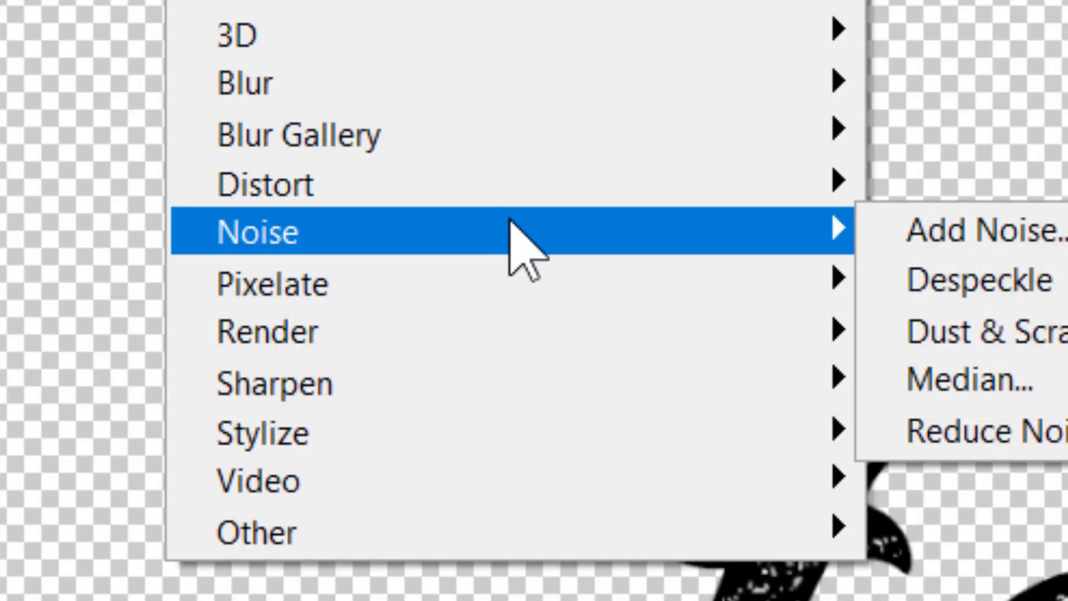
click(956, 380)
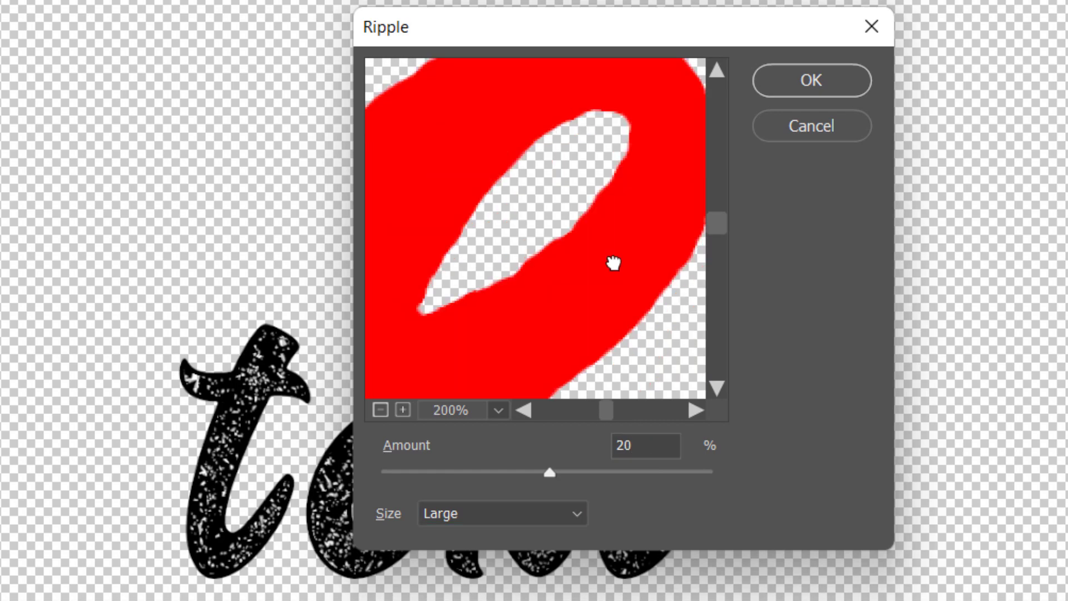
click(811, 80)
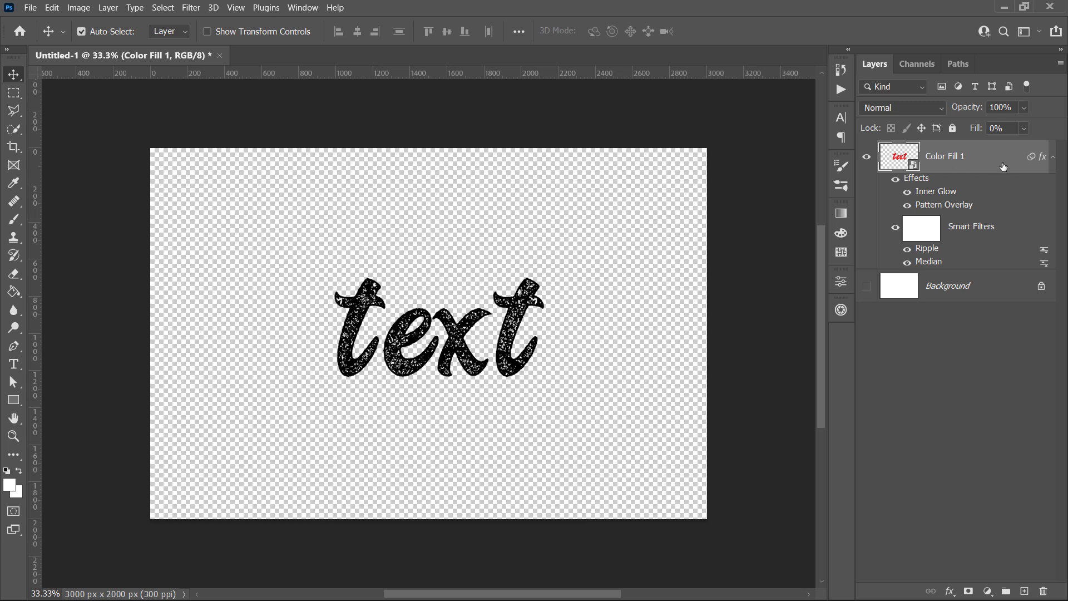
Group the text layer and clip a #643636 solid colour fill above the group
key(Ctrl+G)
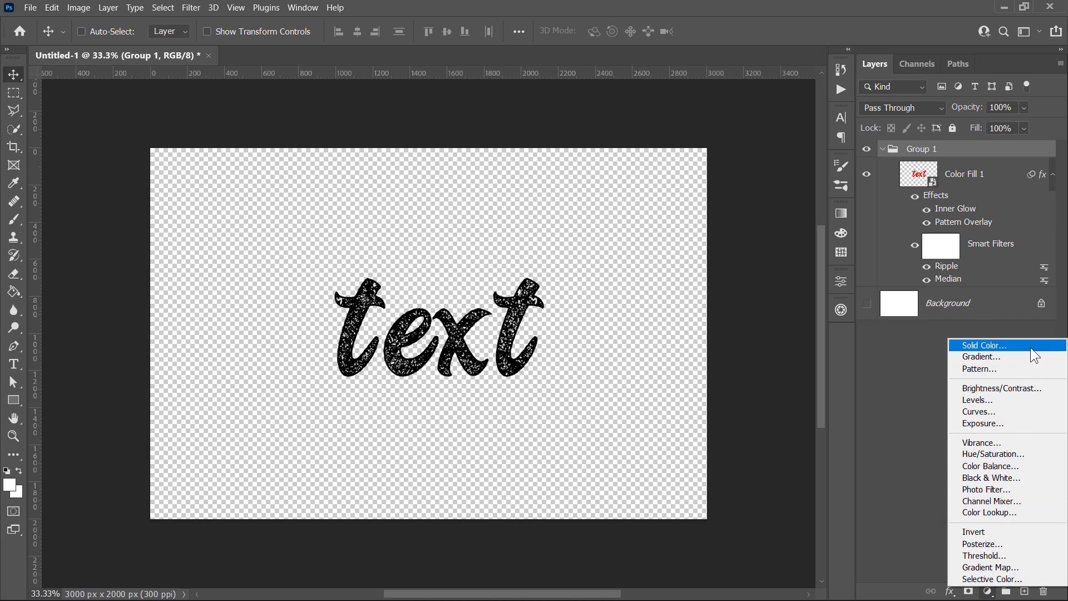
click(983, 345)
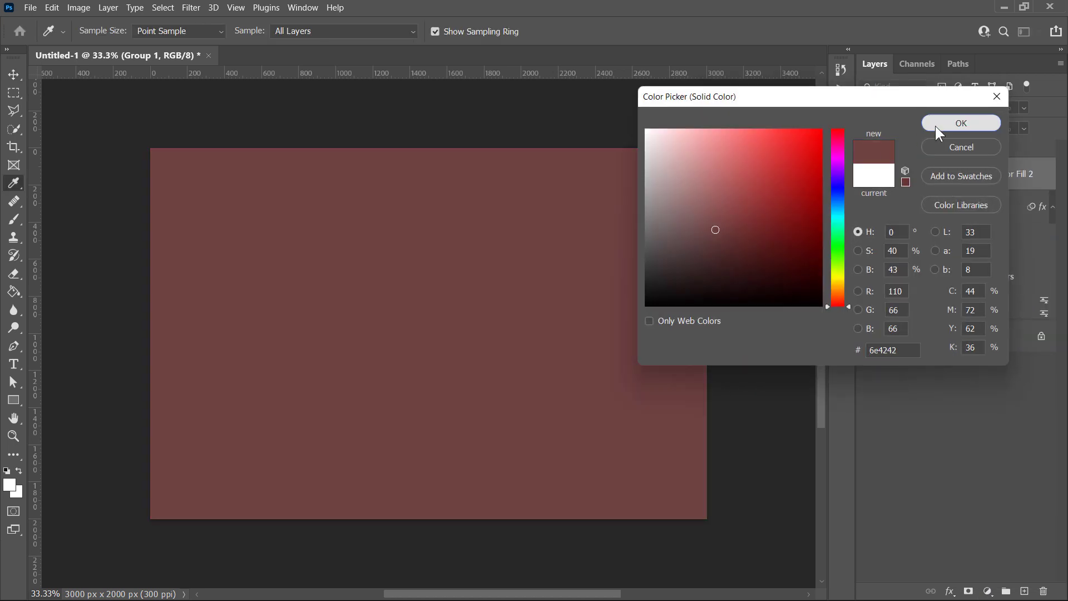
click(961, 122)
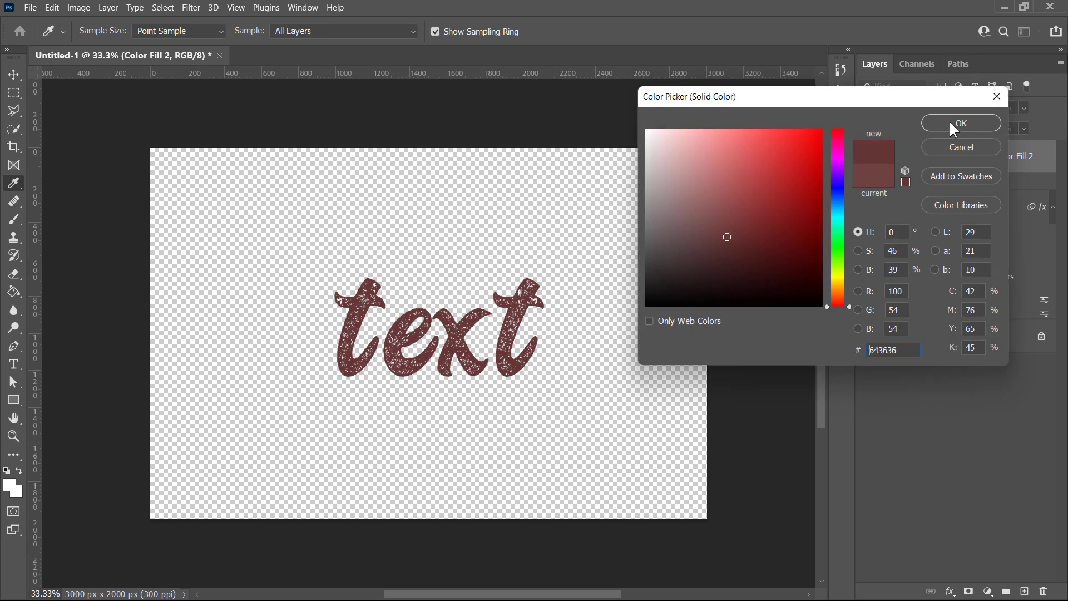
click(961, 122)
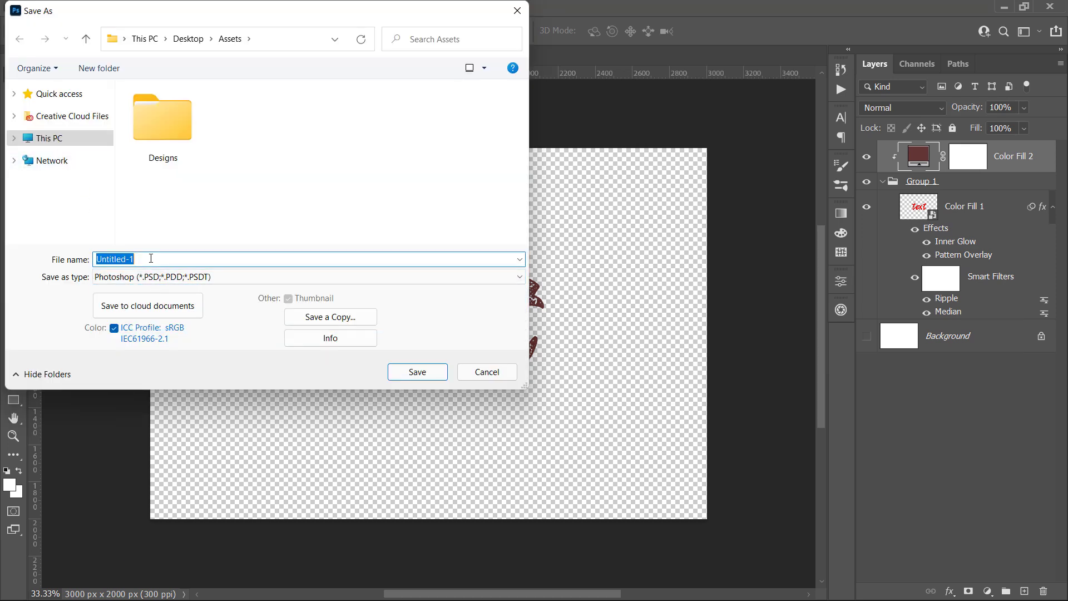
Save as Untitled-1.psd in the Assets folder, accepting the compatibility option
click(417, 371)
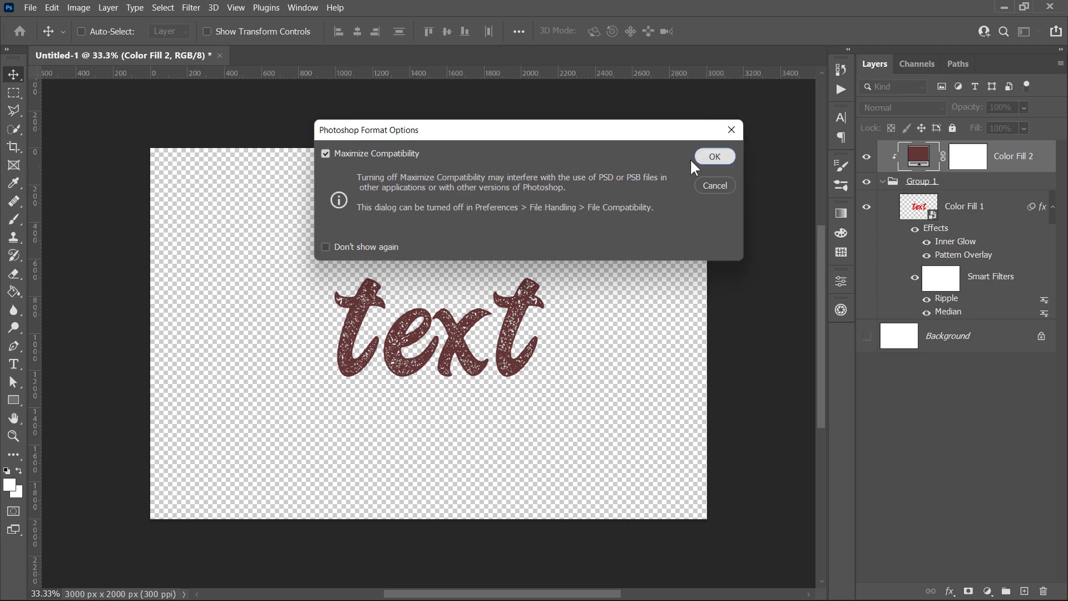
click(714, 156)
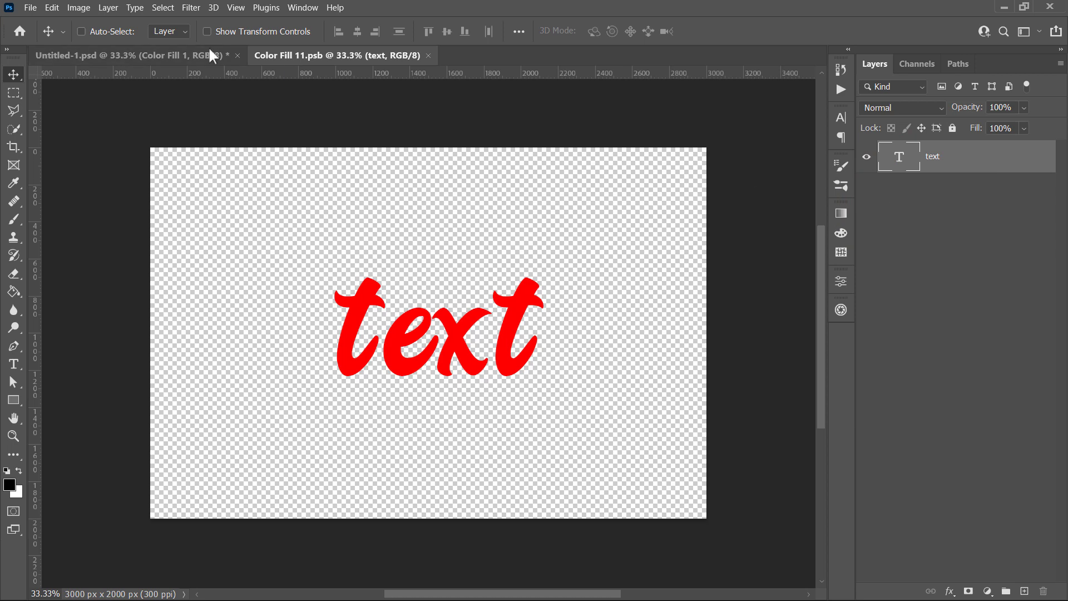
Place the ROCK STAR logo (file 1) as embedded inside the smart object and save it
click(34, 6)
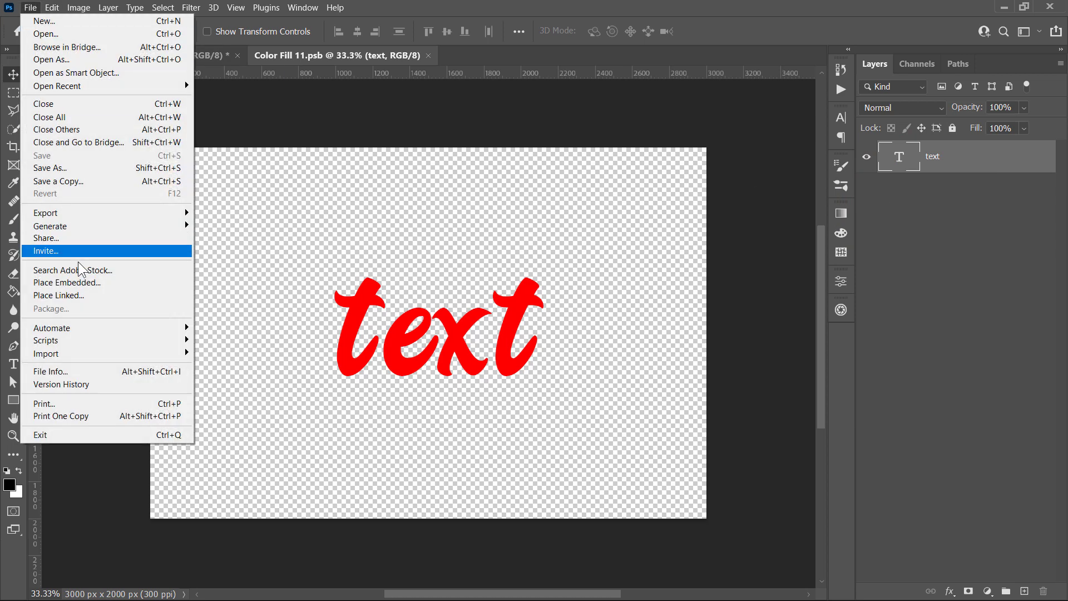
click(67, 282)
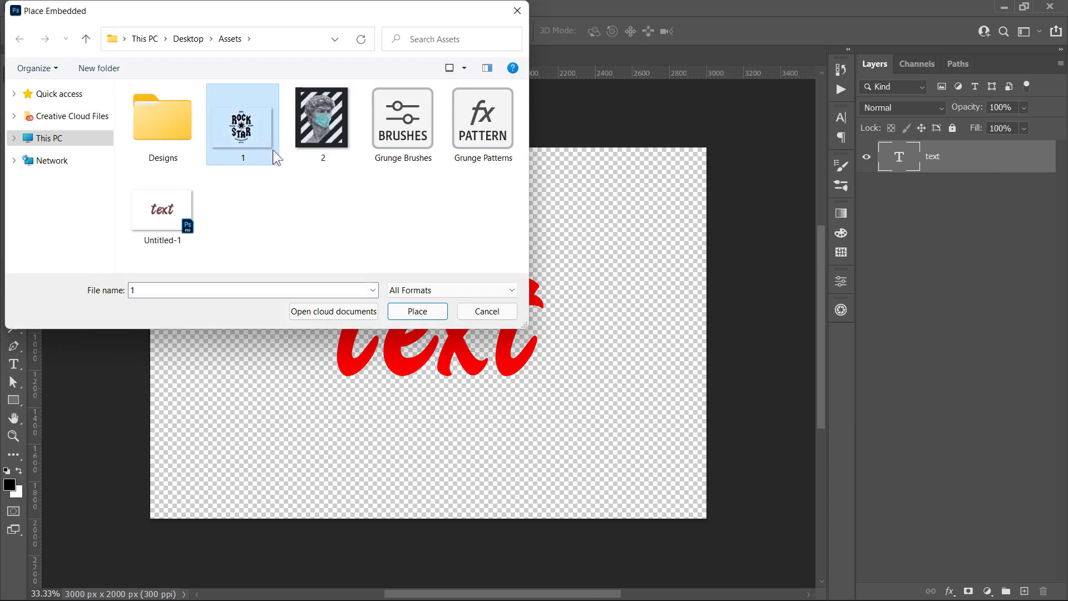
click(417, 312)
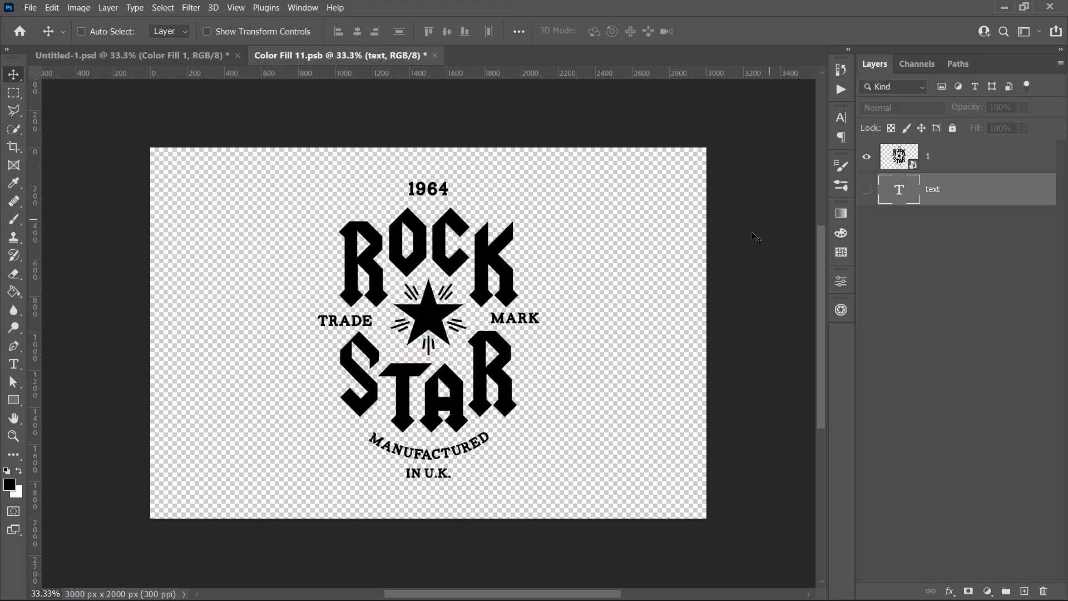
key(Ctrl+s)
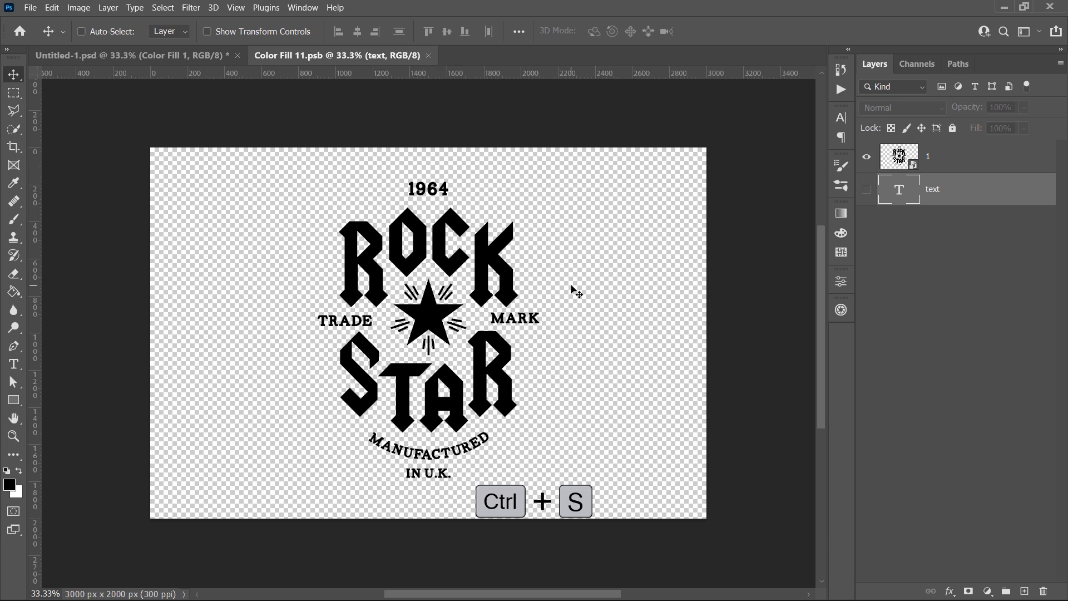
key(ctrl+s)
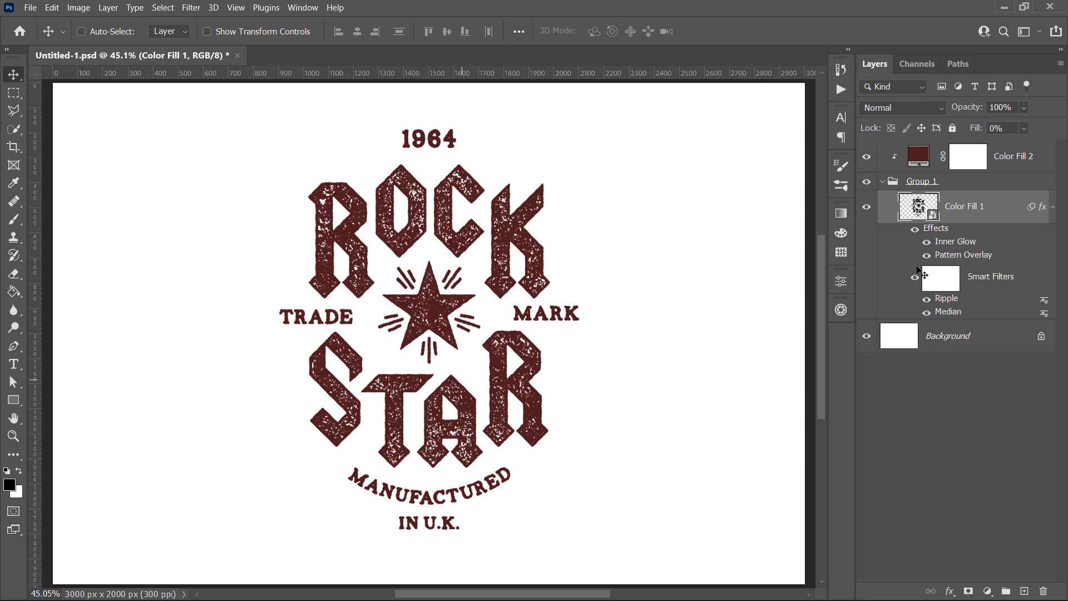
Swap the Pattern Overlay to a scratchier Grunge Patterns swatch at 50% scale and confirm
double_click(963, 253)
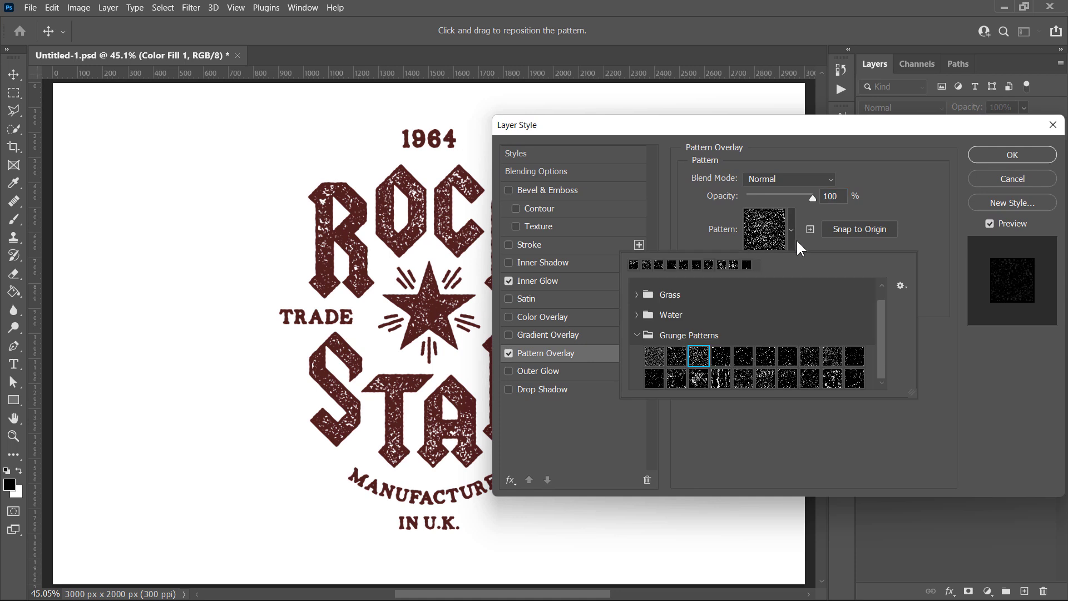
click(654, 355)
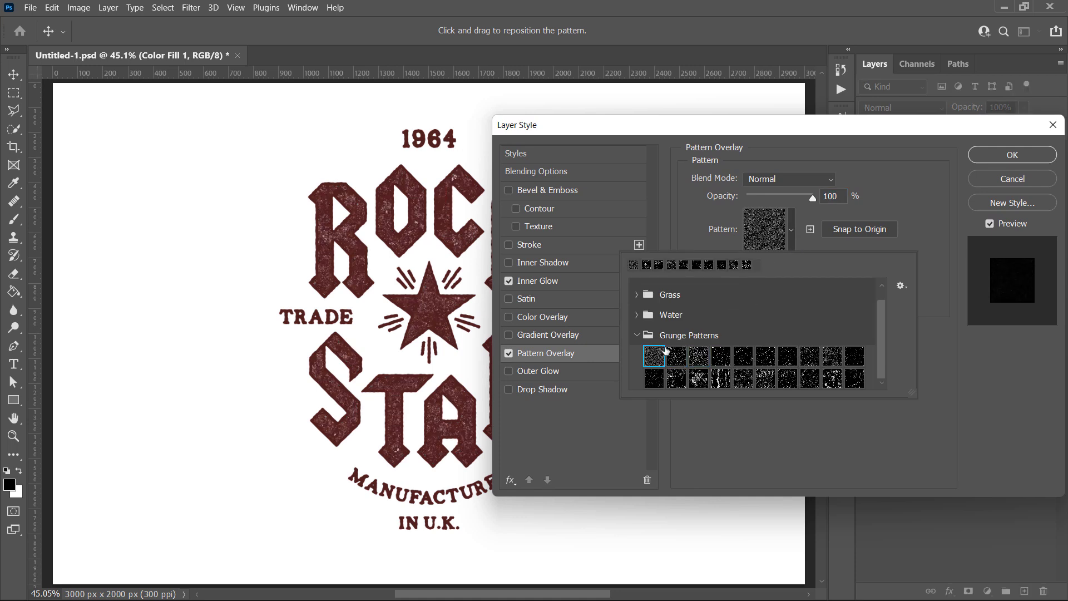
click(654, 356)
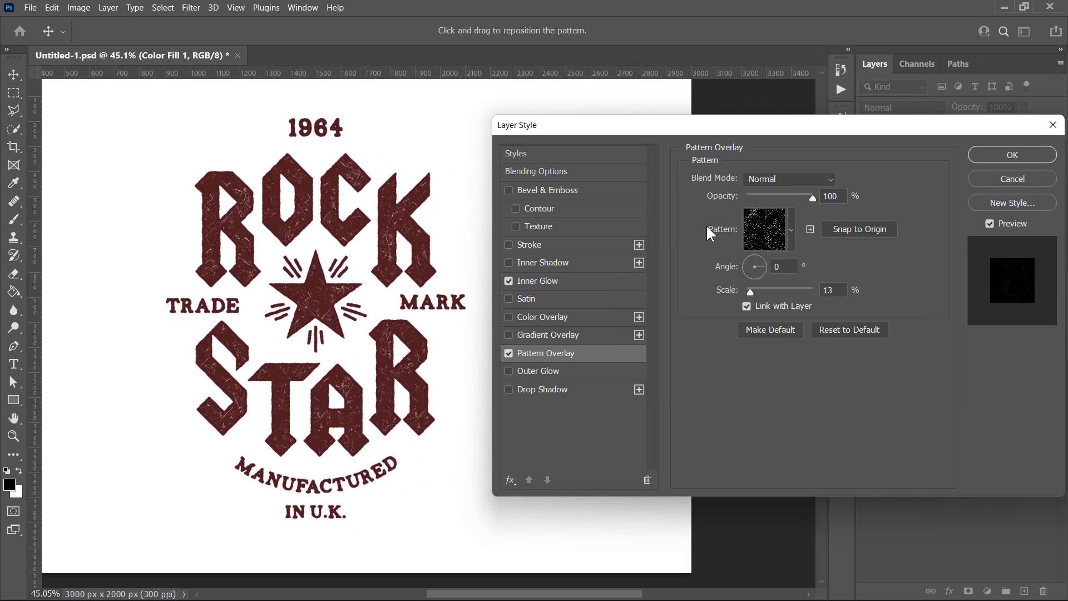
drag(751, 291, 775, 292)
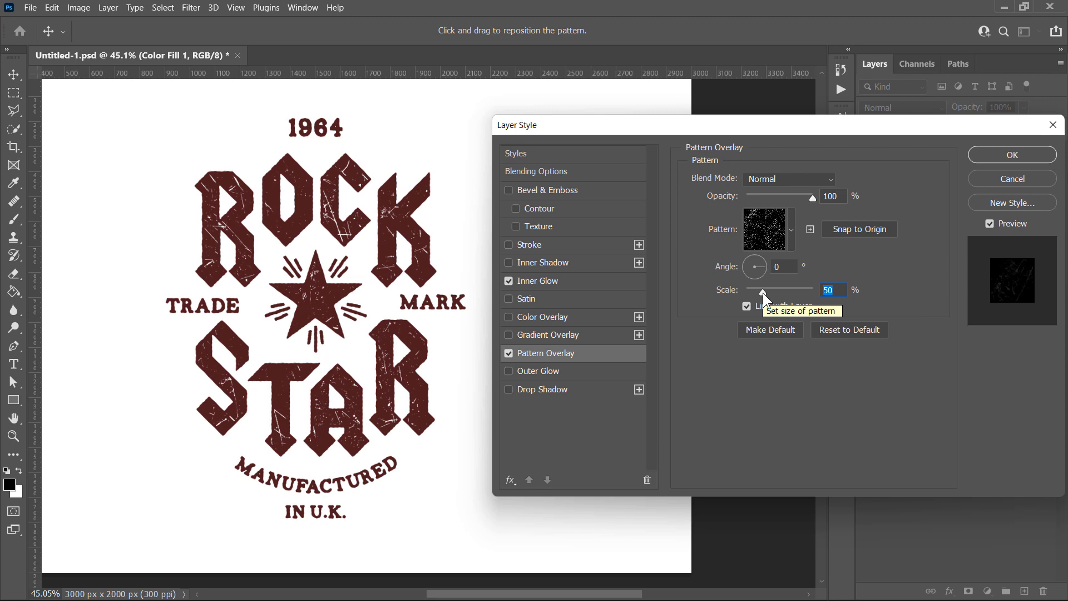
click(1012, 155)
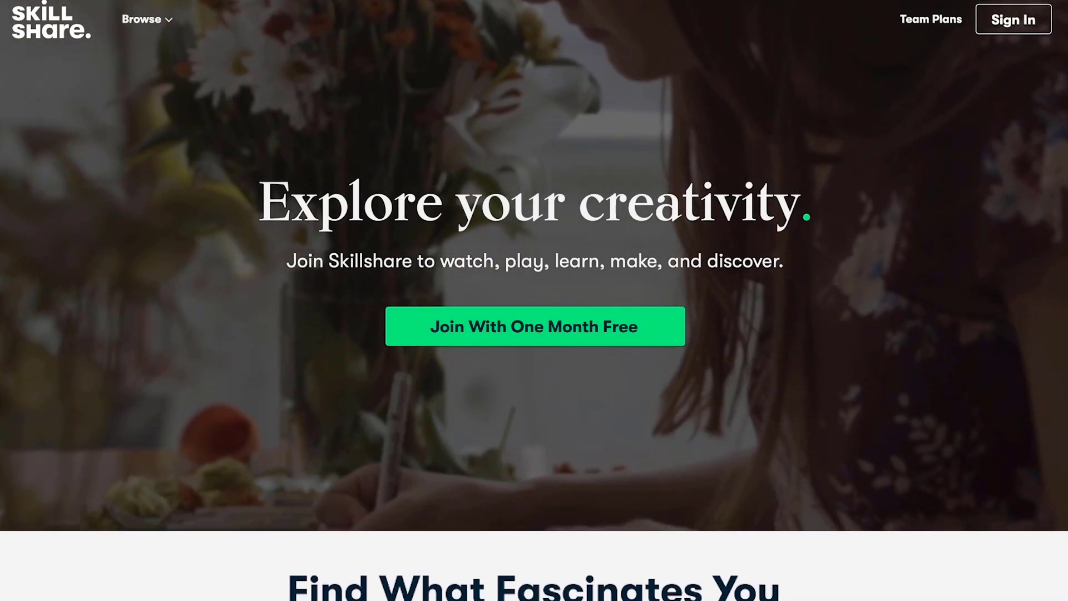
Search Skillshare classes for 'photoshop' from the home page
scroll(down, 3)
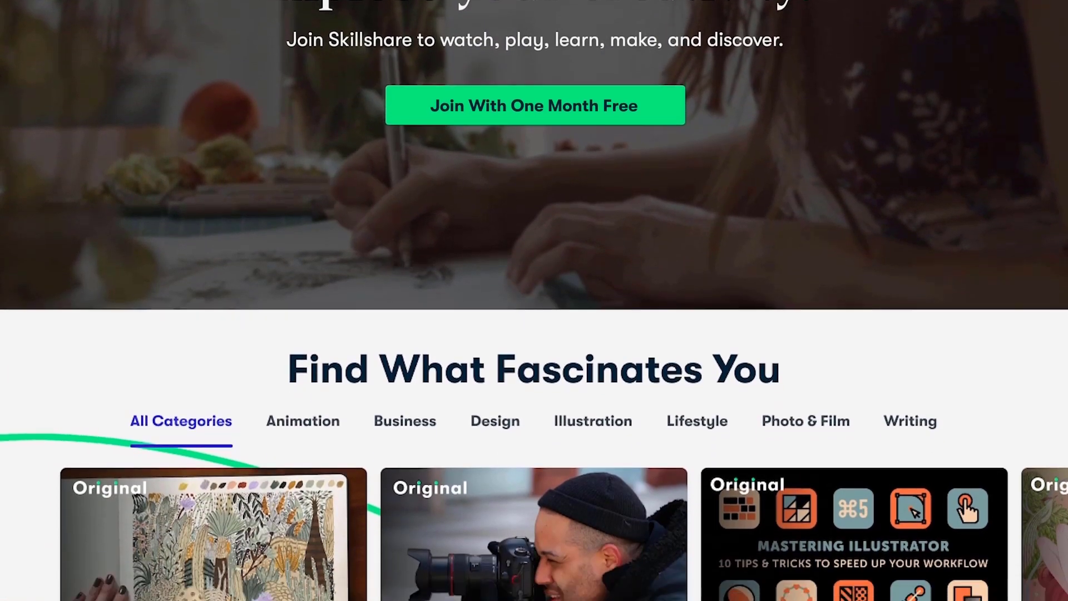
scroll(down, 3)
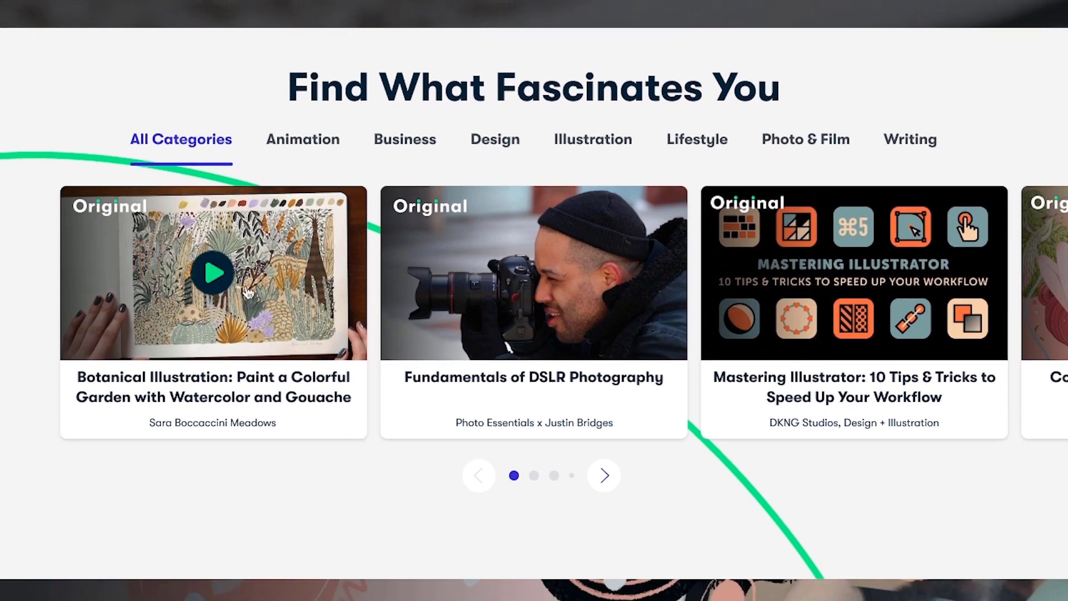
click(534, 273)
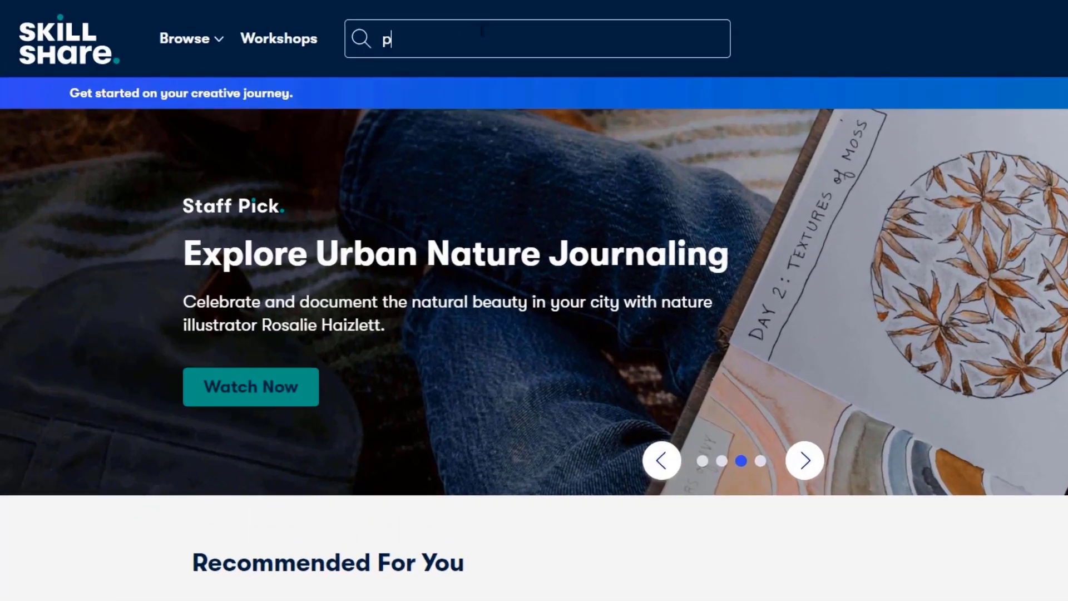
text(photoshop)
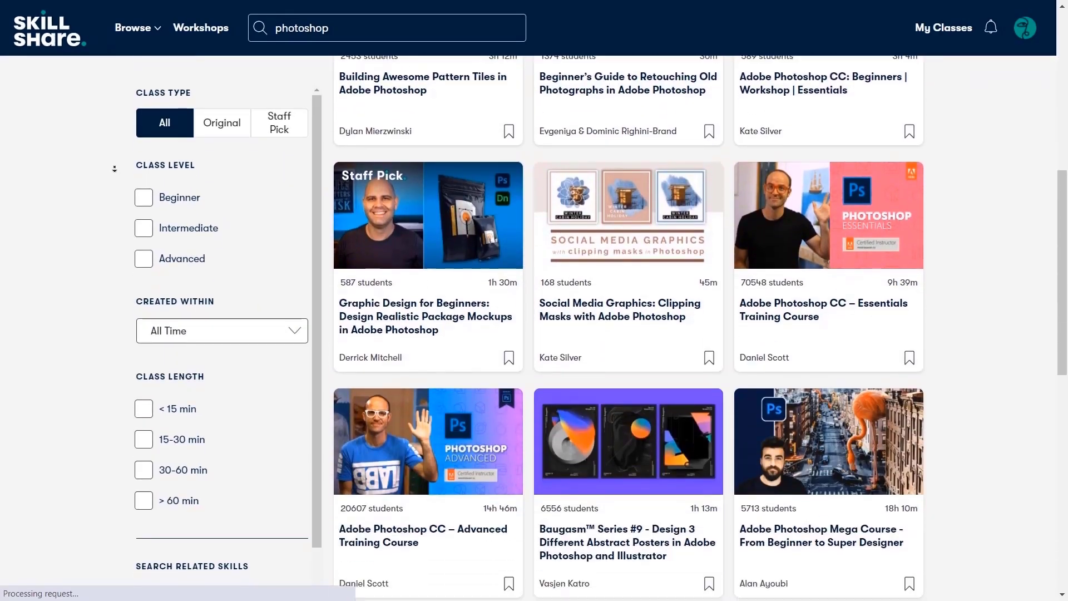
Choose the Adobe Photoshop CC – Advanced Training Course from the results
scroll(down, 3)
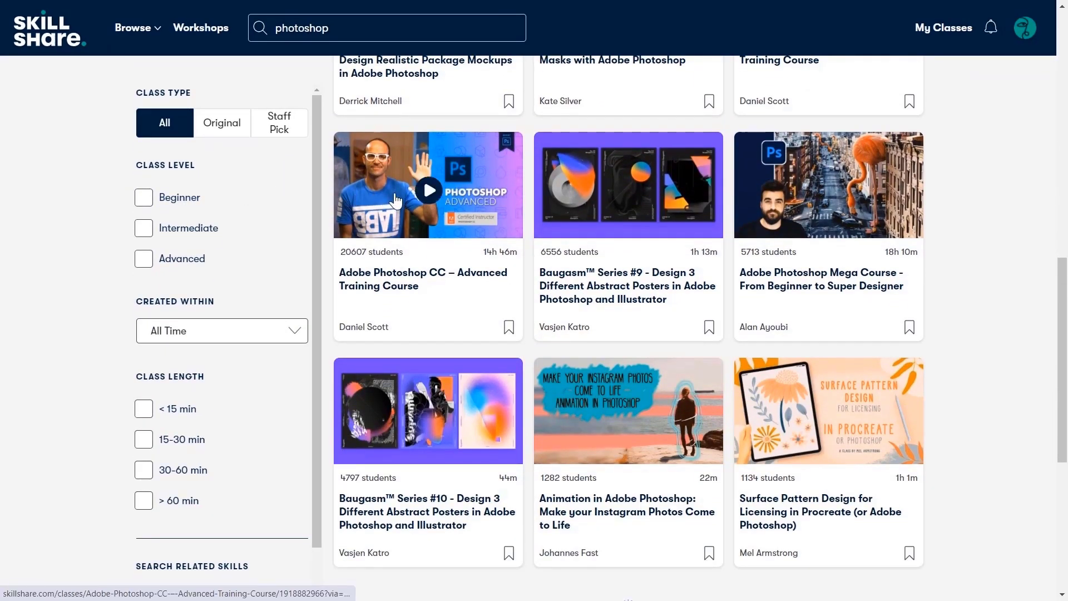
click(428, 190)
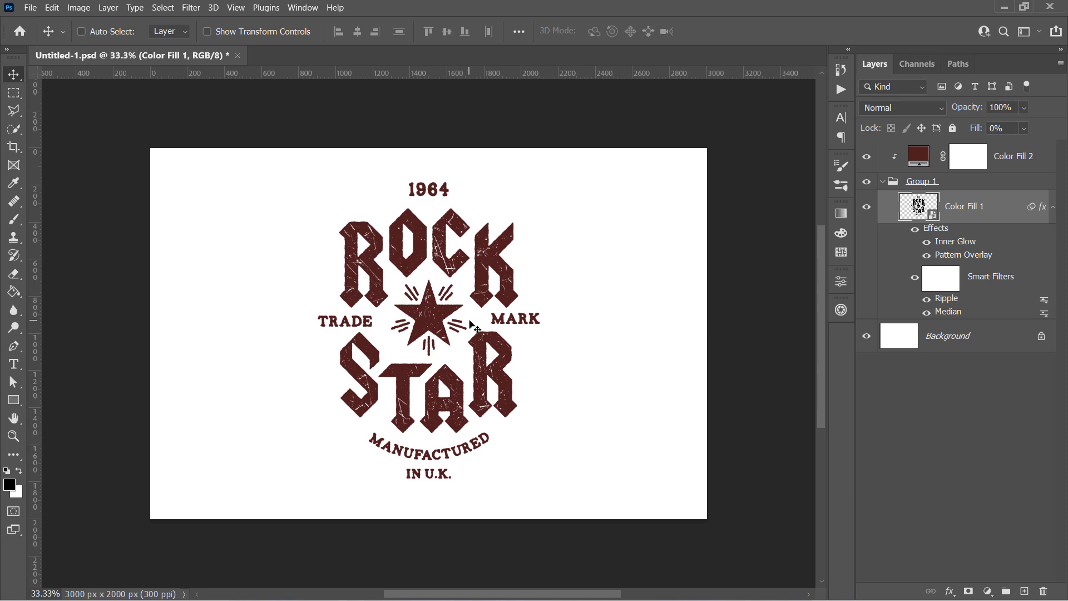
Hide the white Background and stamp all visible layers into a new top Layer 1 (Ctrl+Alt+Shift+E)
click(865, 336)
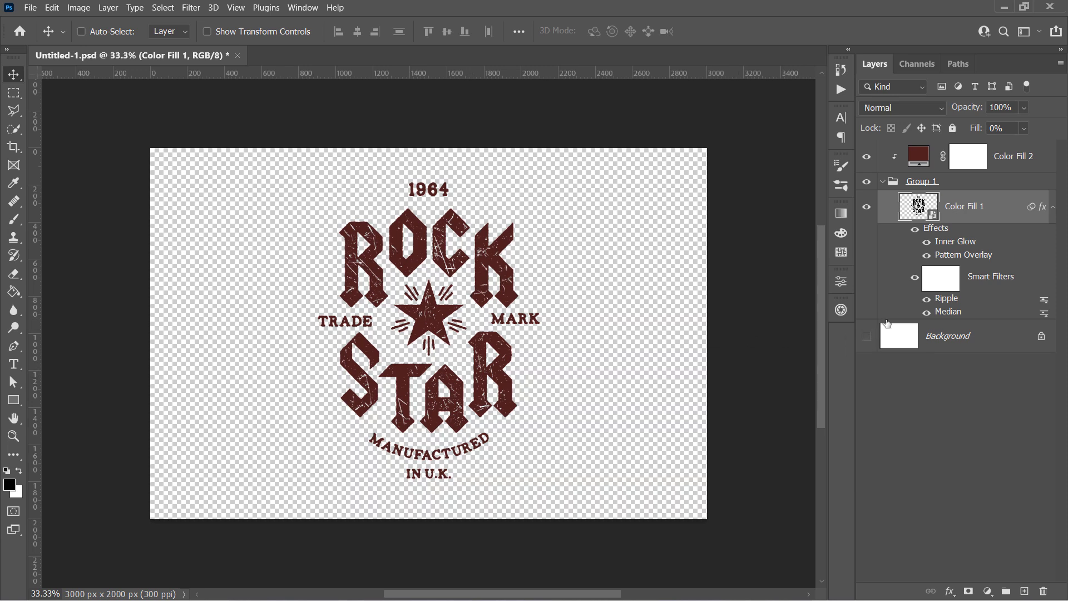
click(1013, 155)
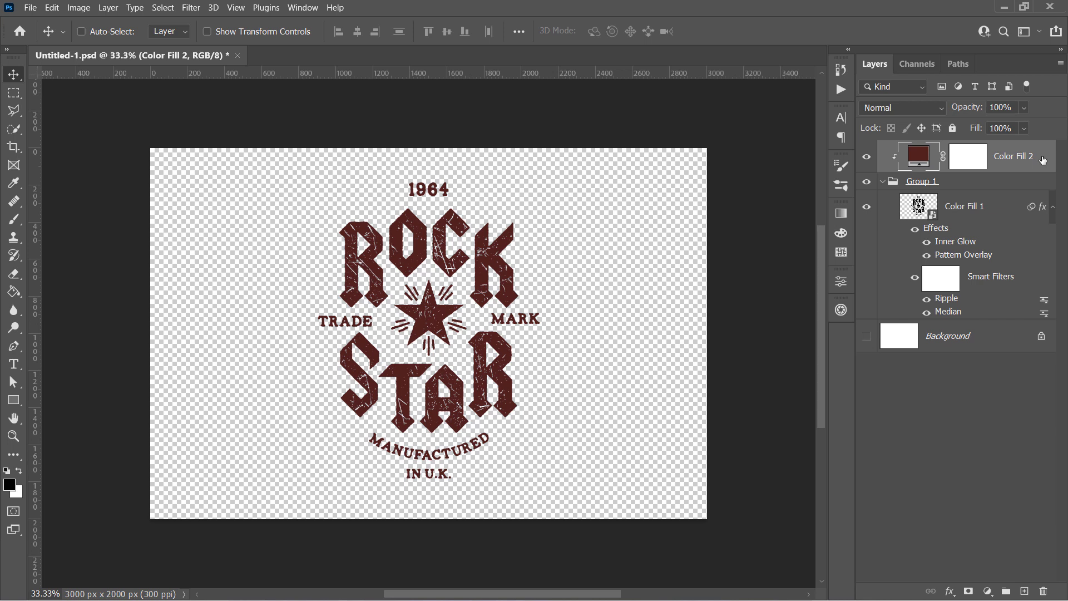
key(ctrl+alt+shift+e)
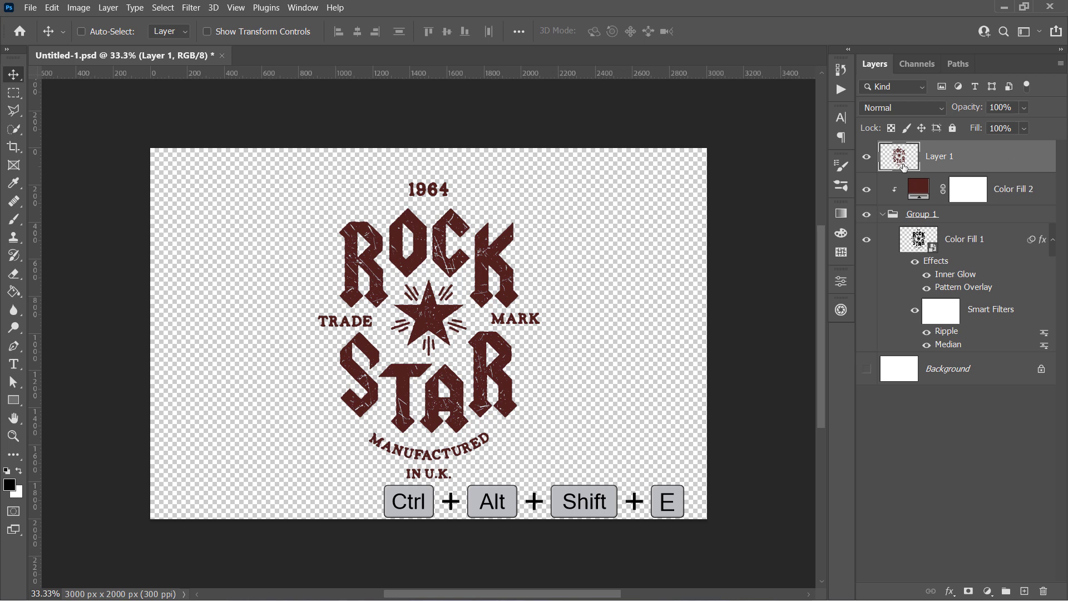
Load Layer 1 as a selection, make it a work path and fill it with dark grey #282727 solid colour
key(Ctrl+Alt+Shift+E)
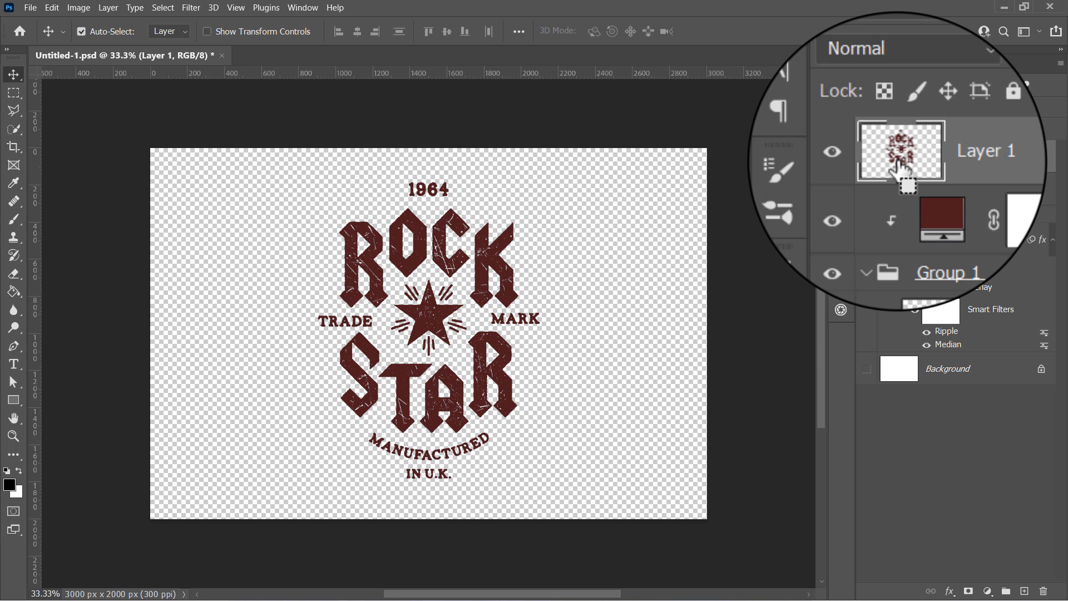
key(Ctrl)
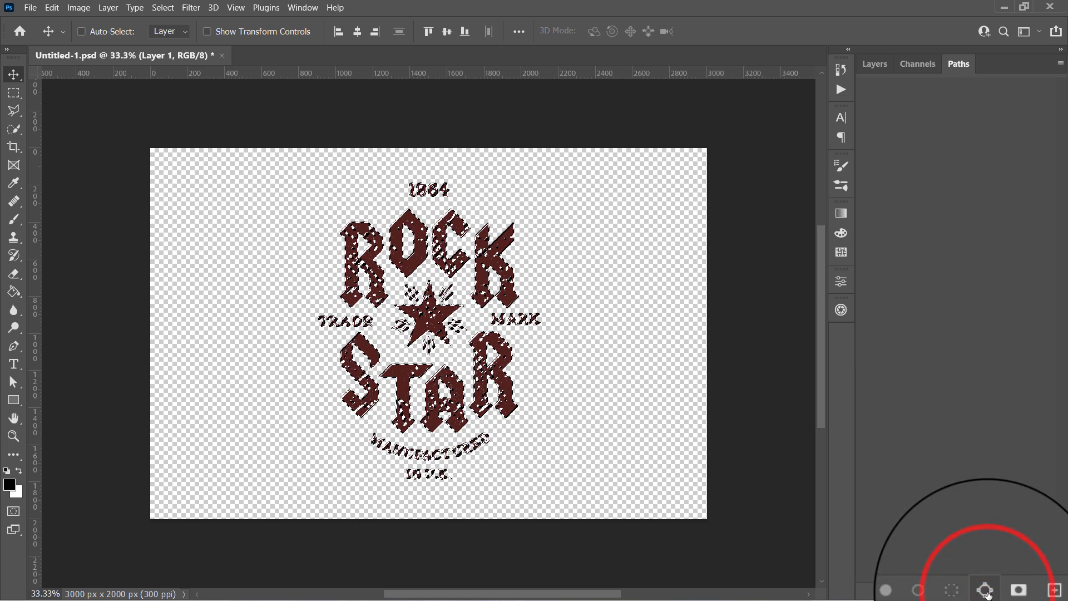
click(874, 63)
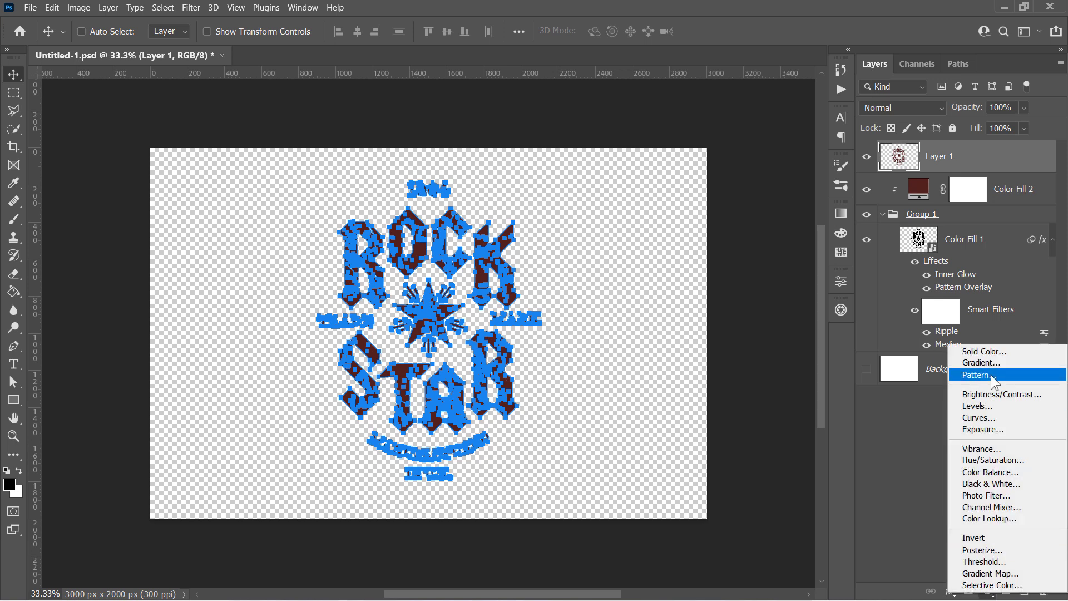
click(983, 351)
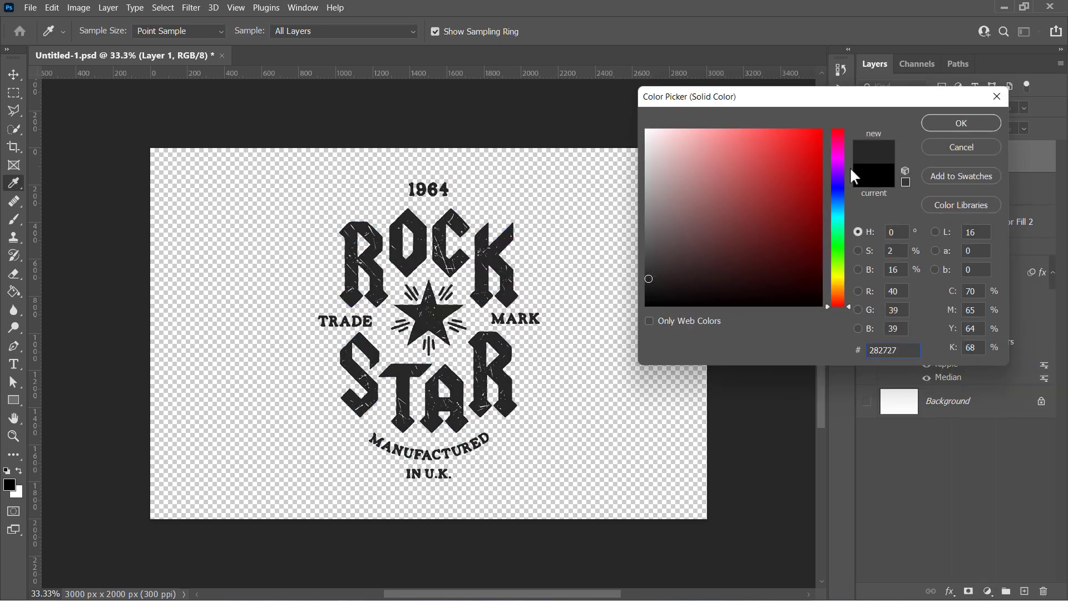
click(961, 123)
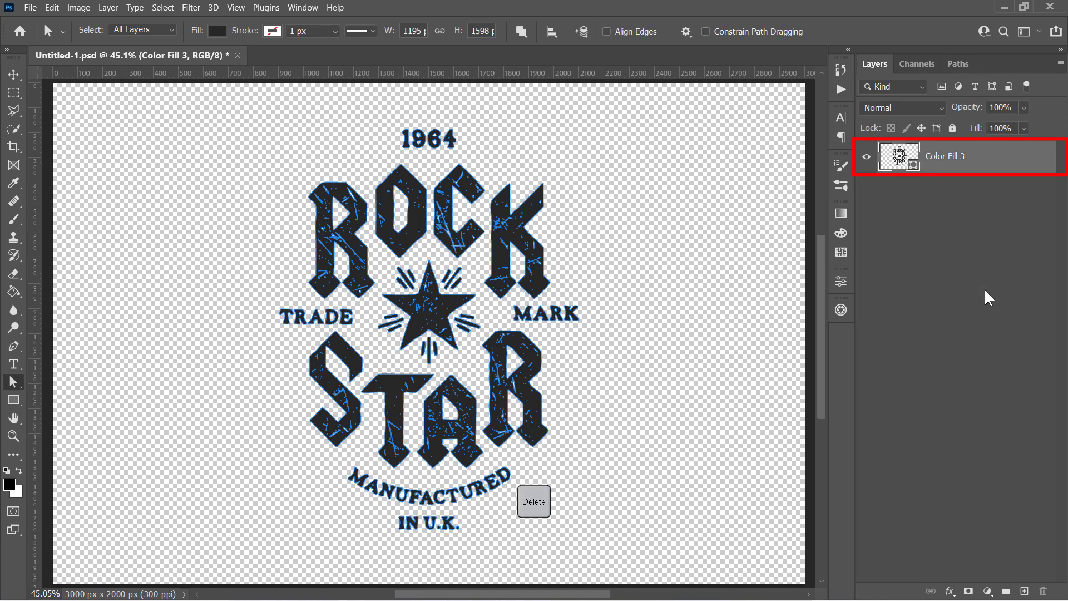
Save the design as a Photoshop EPS in the Assets folder with Include Vector Data kept on
click(33, 9)
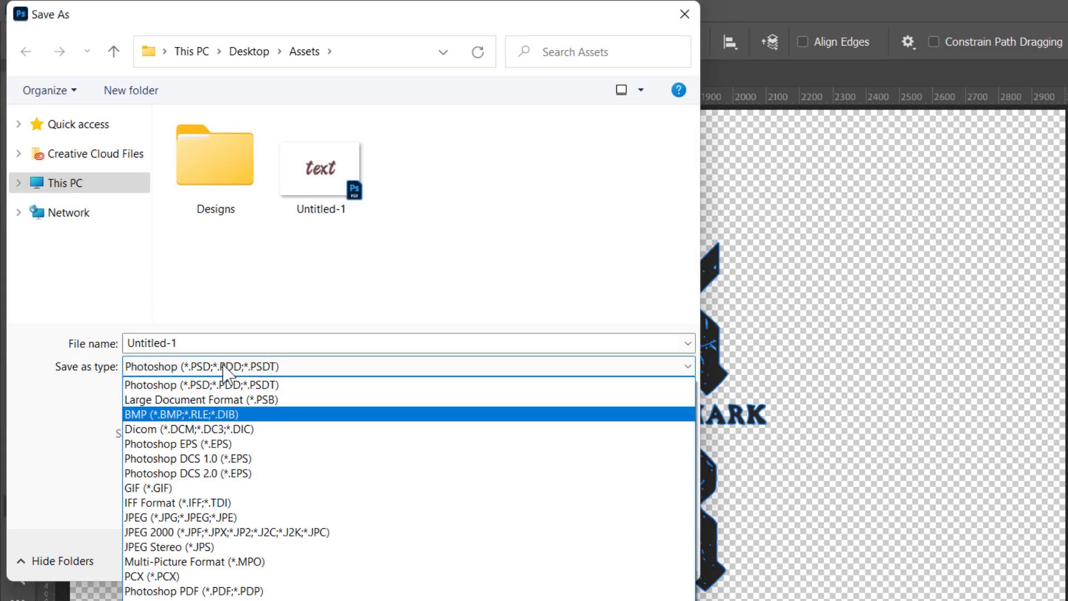
click(166, 443)
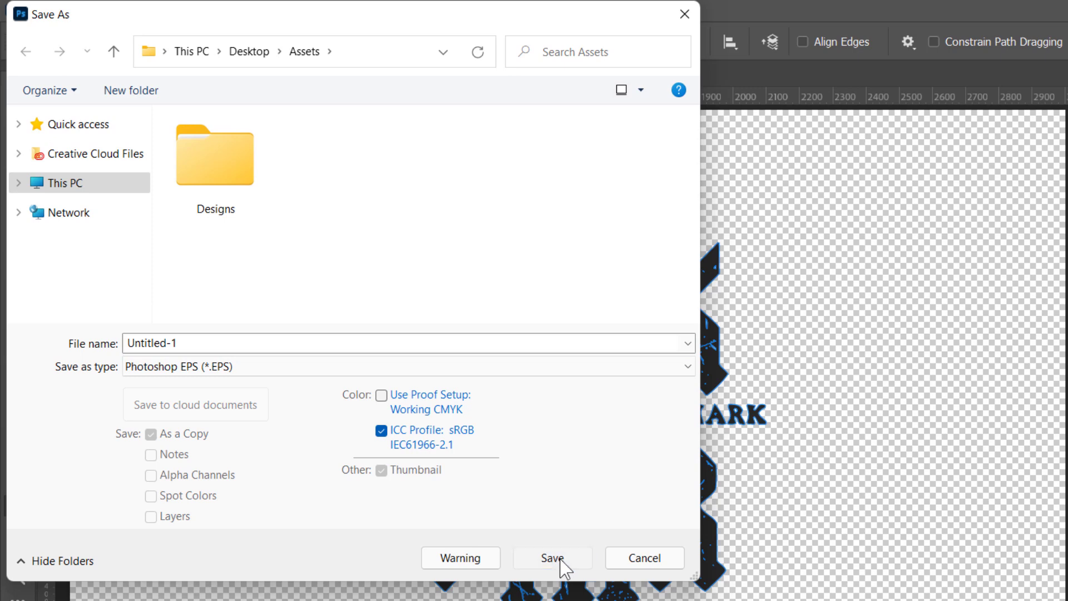
click(552, 558)
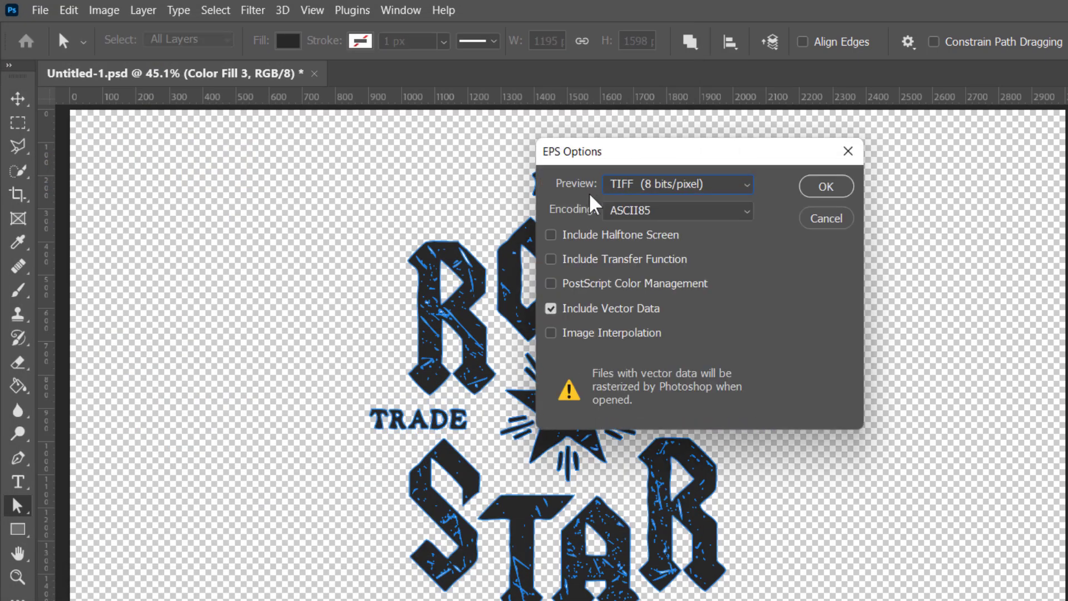
mouse_move(592, 313)
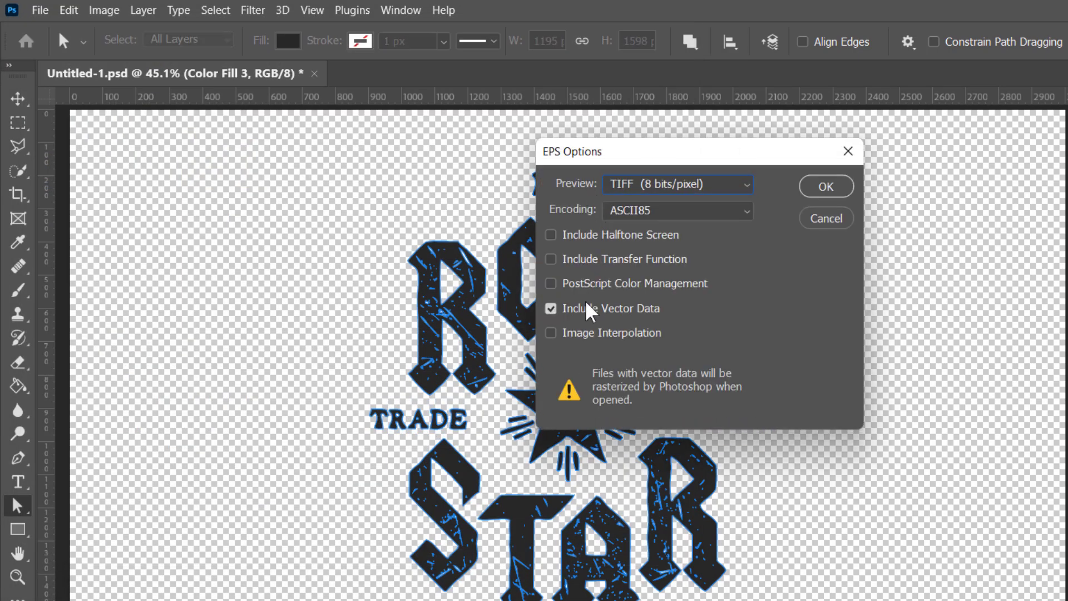
click(826, 187)
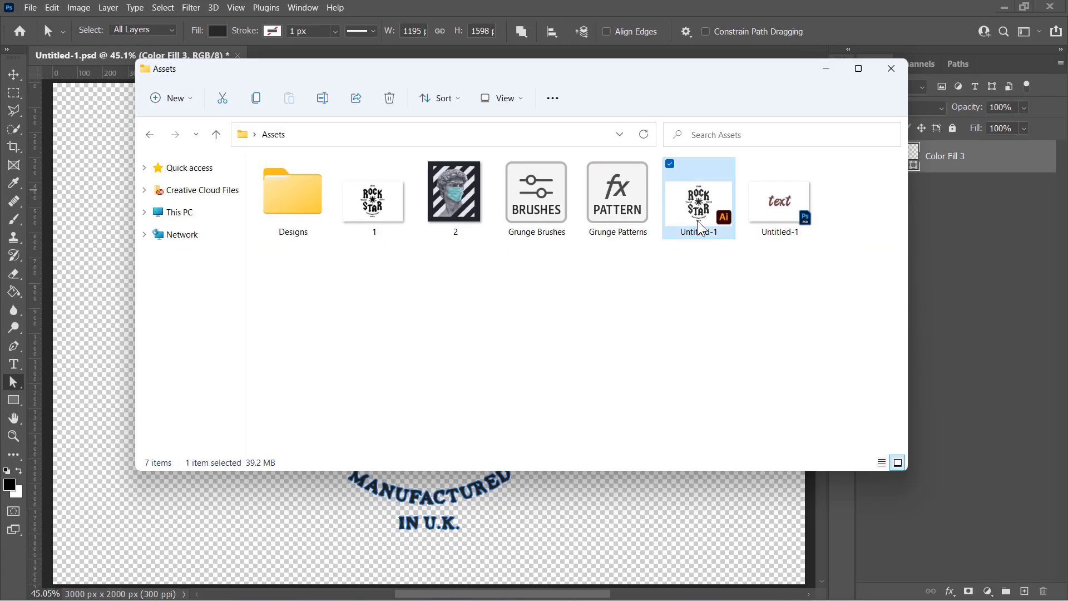
Open 2.png with the masked David bust from the Assets folder as a second document
double_click(699, 206)
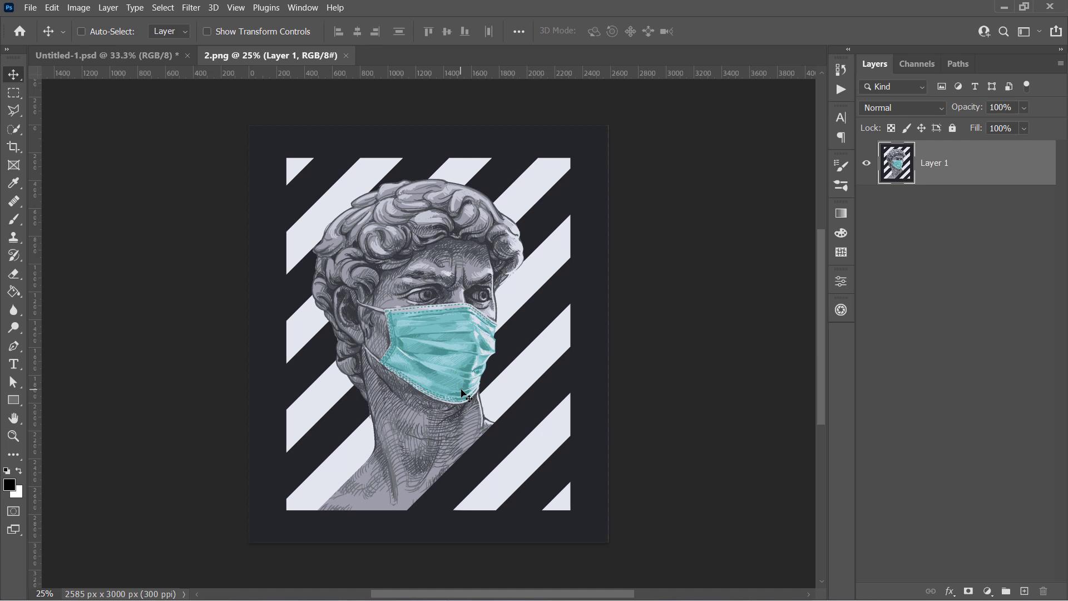
Import Grunge Brushes.abr into the Brush tool presets and select one of the grunge brushes
click(13, 218)
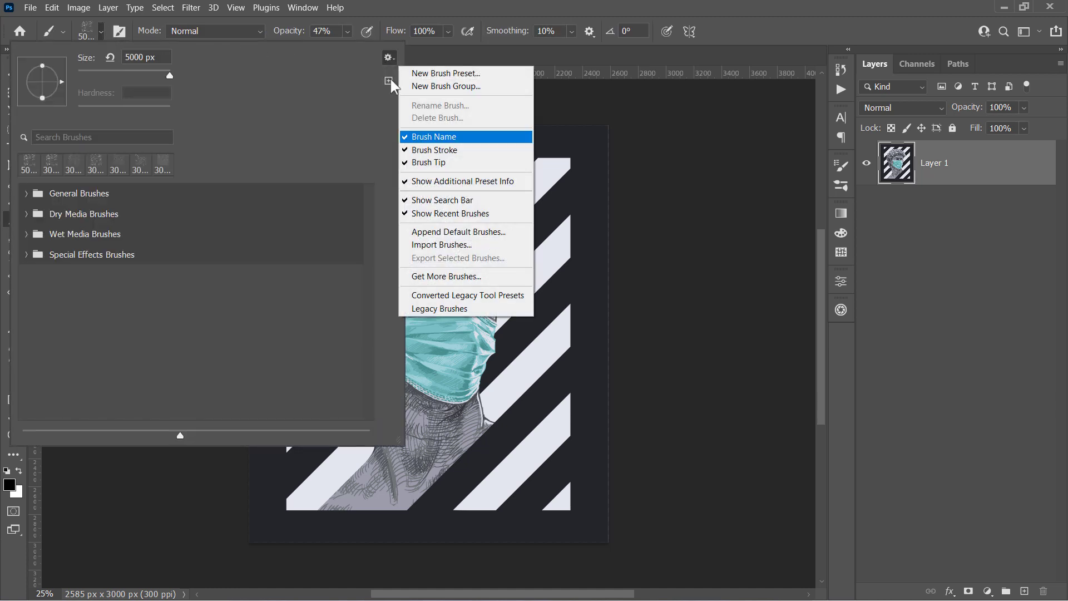
click(440, 244)
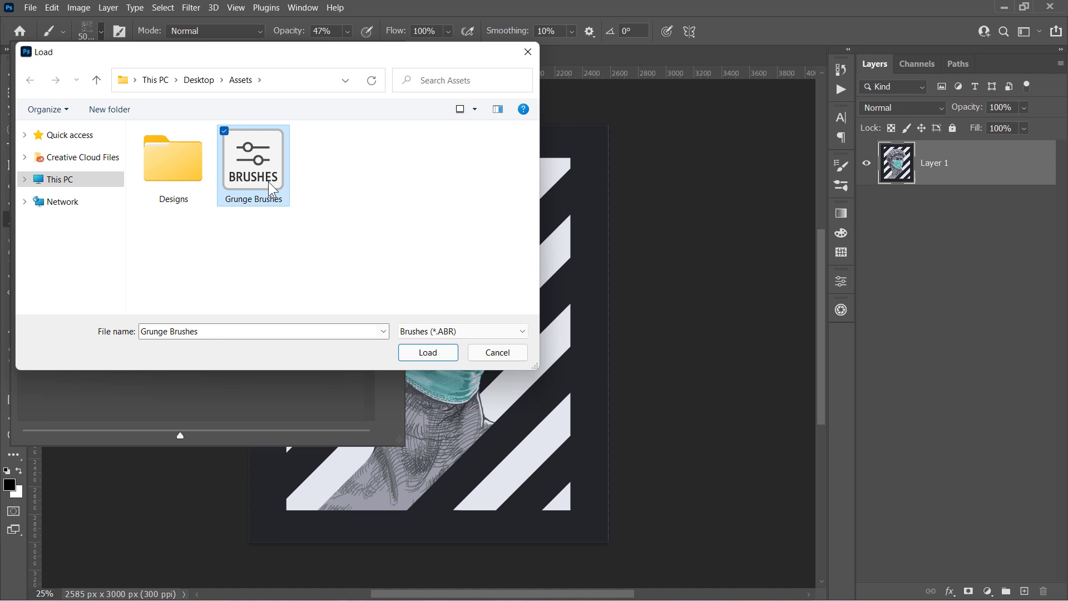
click(427, 352)
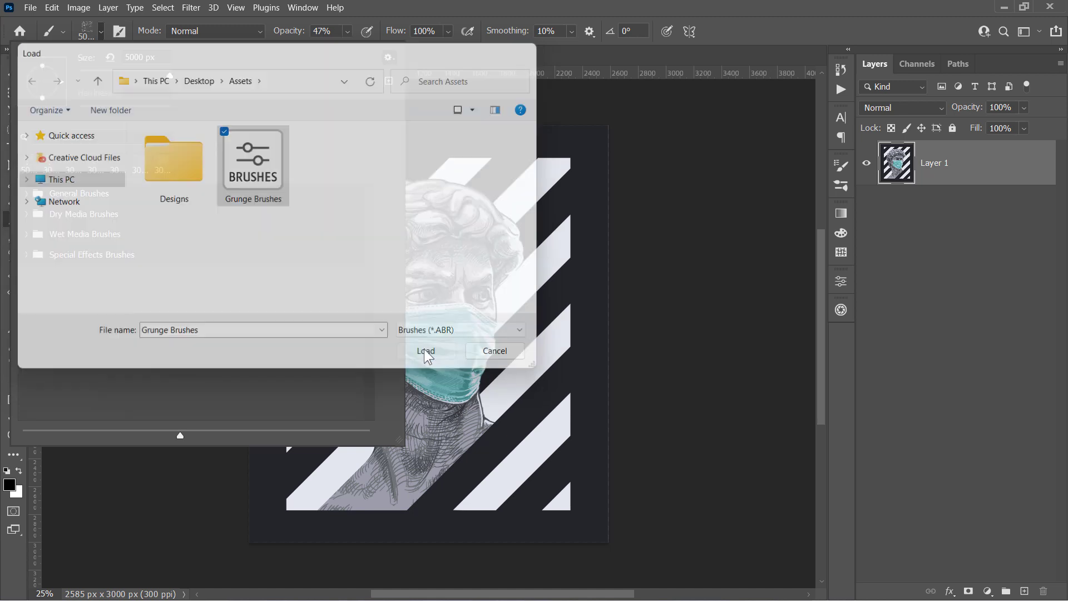
click(425, 350)
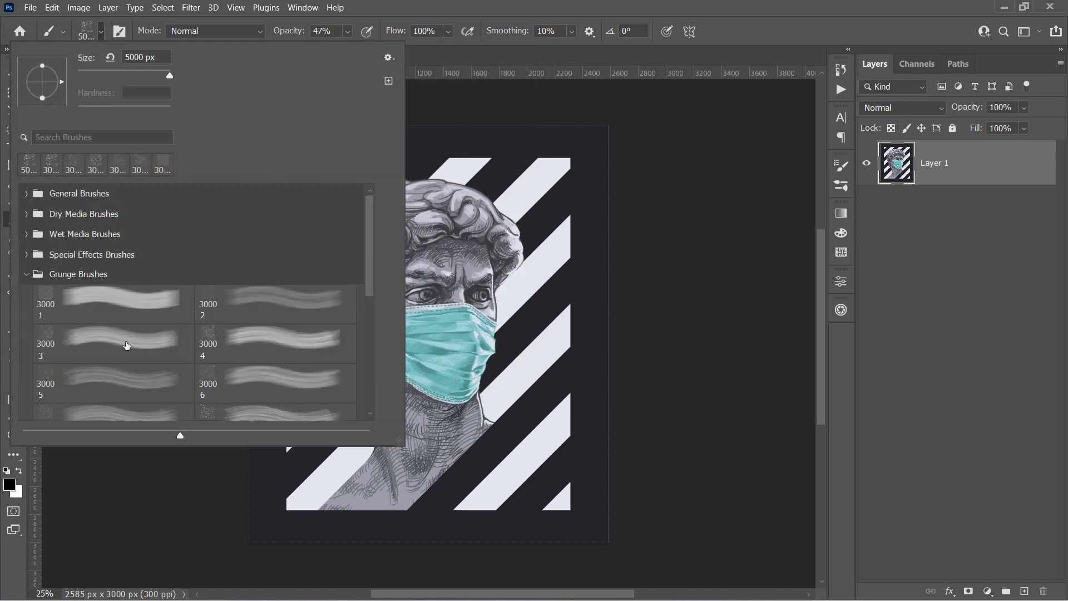
click(91, 304)
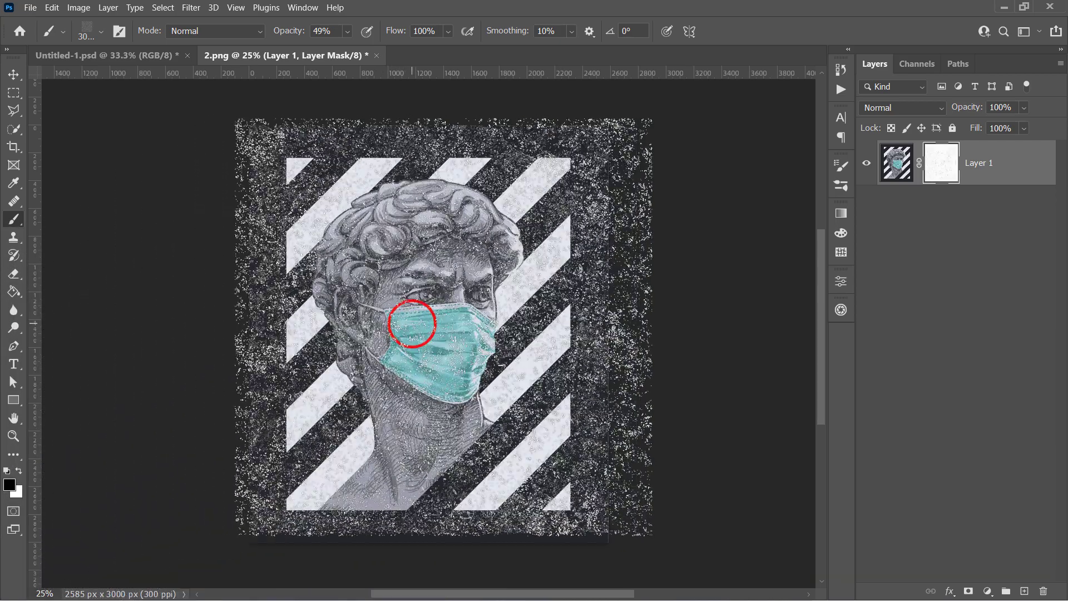
Paint streaked marks with another grunge brush and re-enable the layer mask to reveal the texture
click(82, 31)
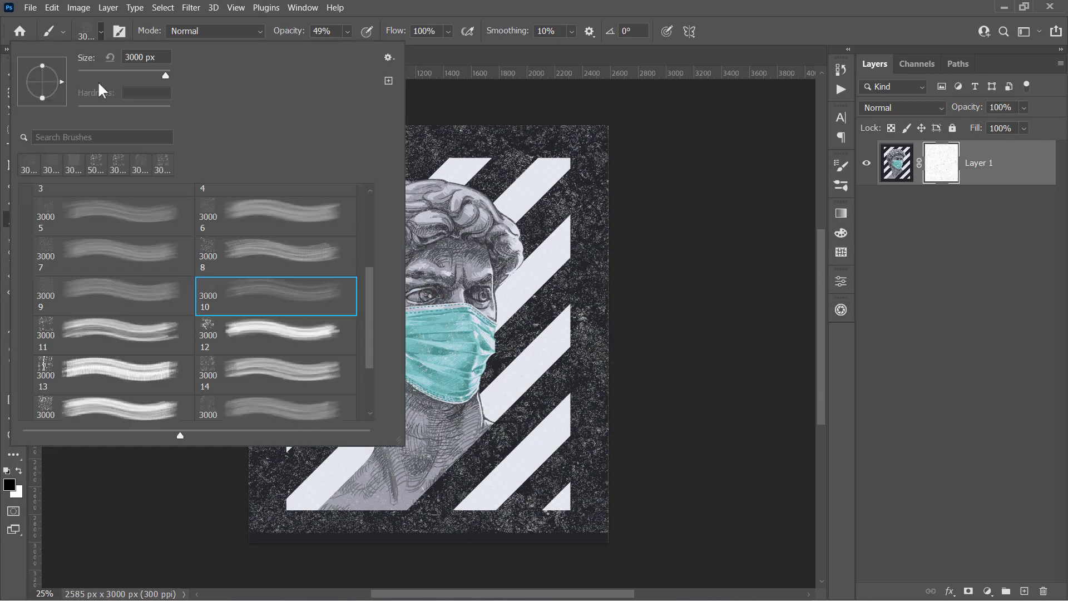
scroll(down, 3)
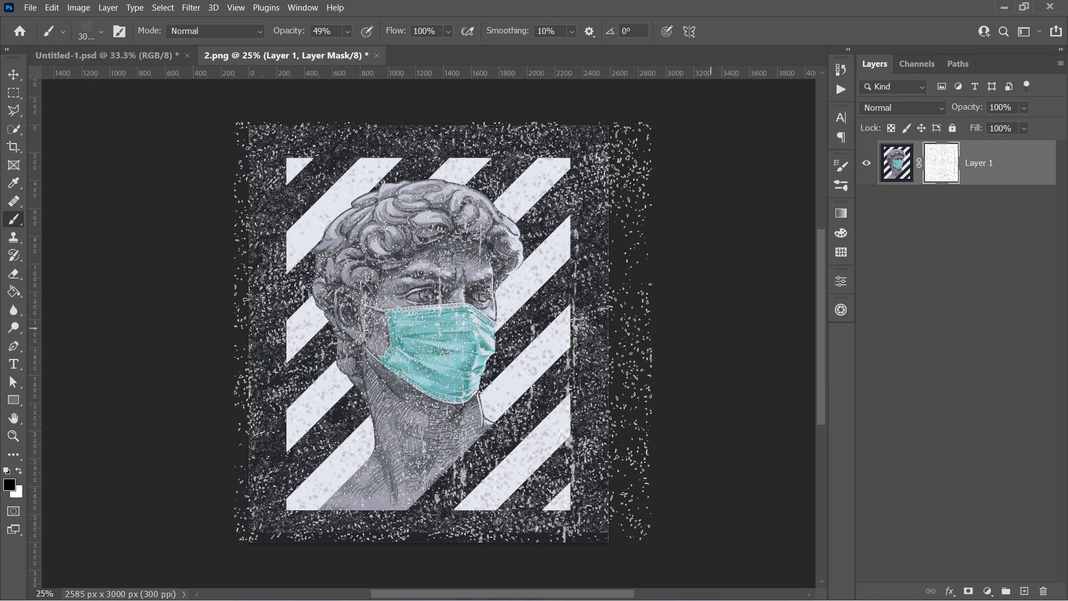
right_click(941, 162)
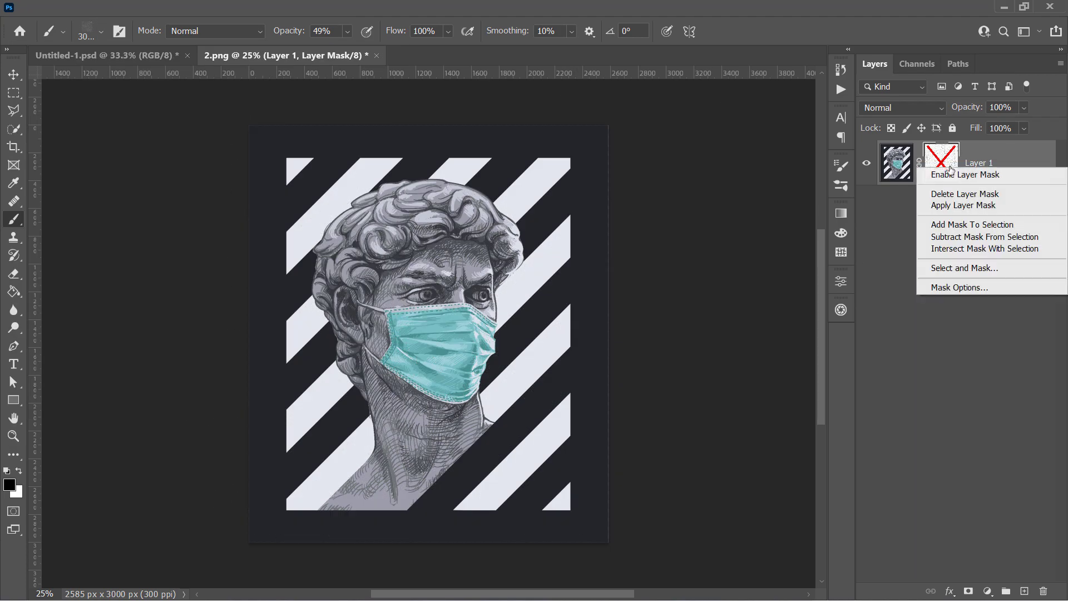
click(964, 175)
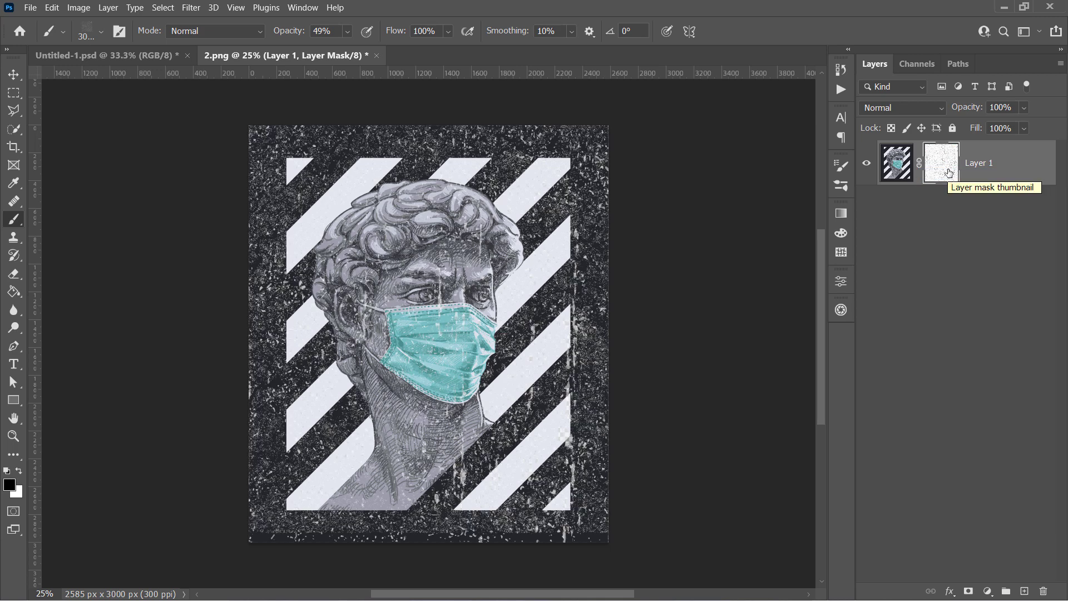